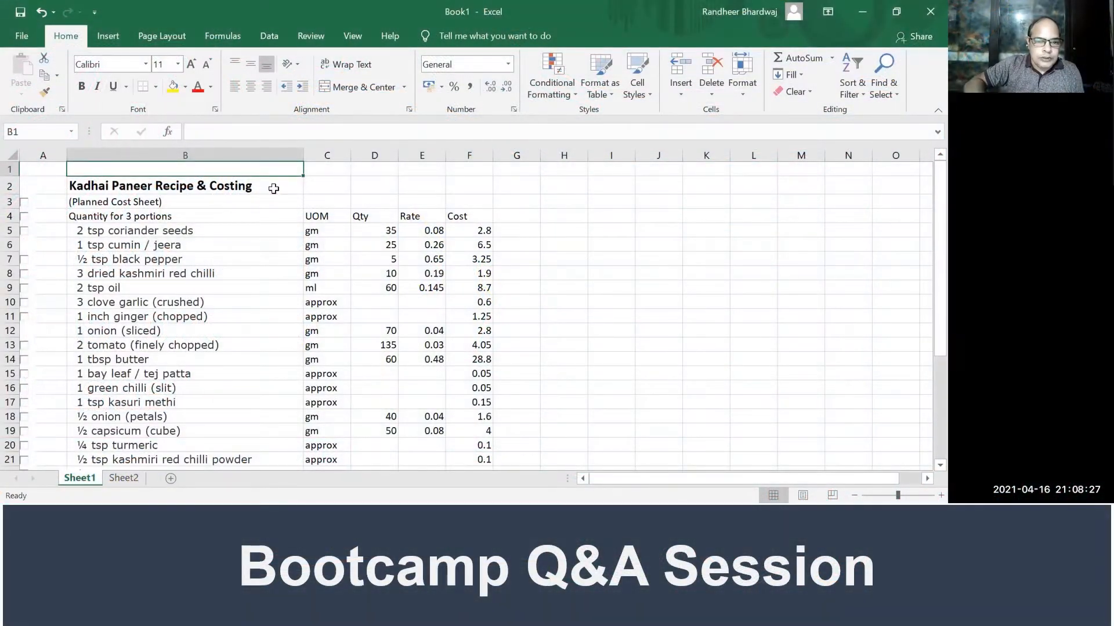
# Step: Check ingredient quantities: coriander seeds 35, black pepper 5, oil 60
pyautogui.click(43, 187)
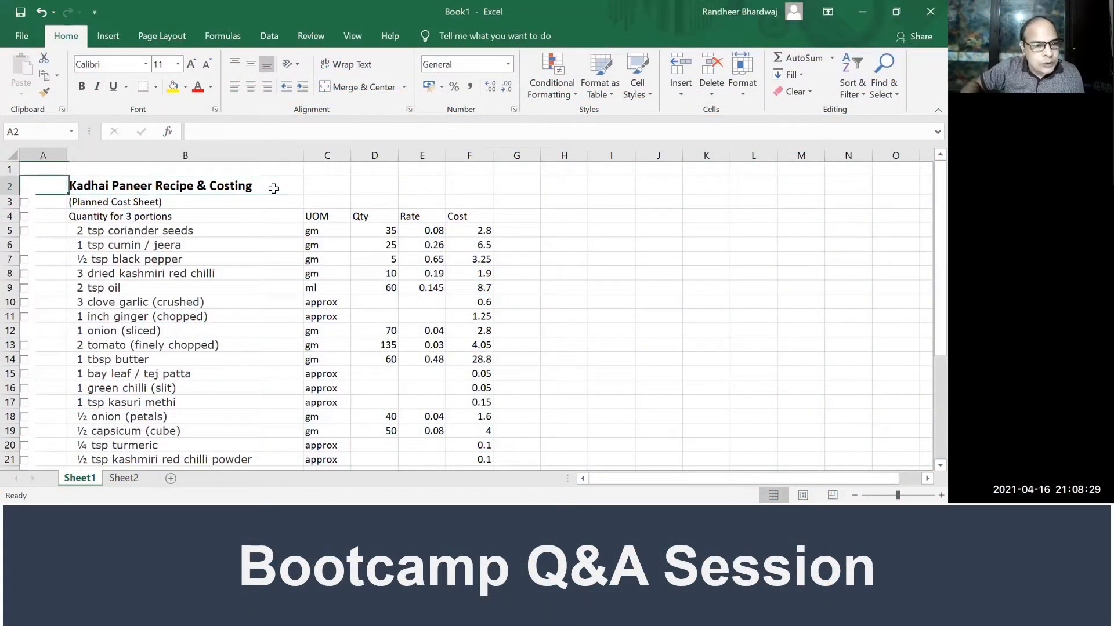
pyautogui.click(185, 215)
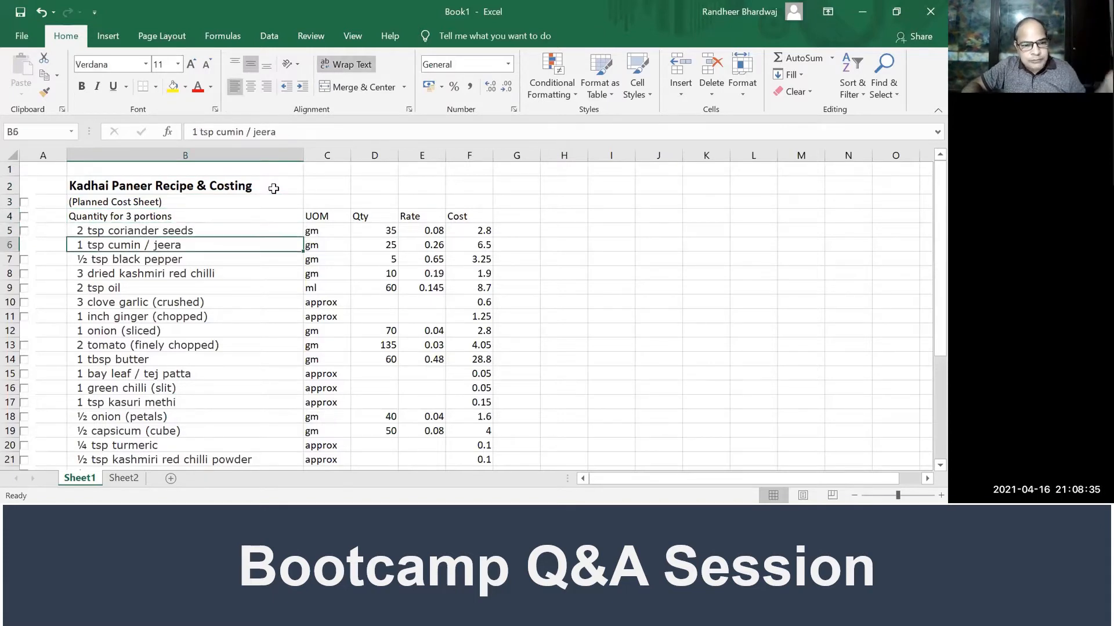
pyautogui.click(186, 330)
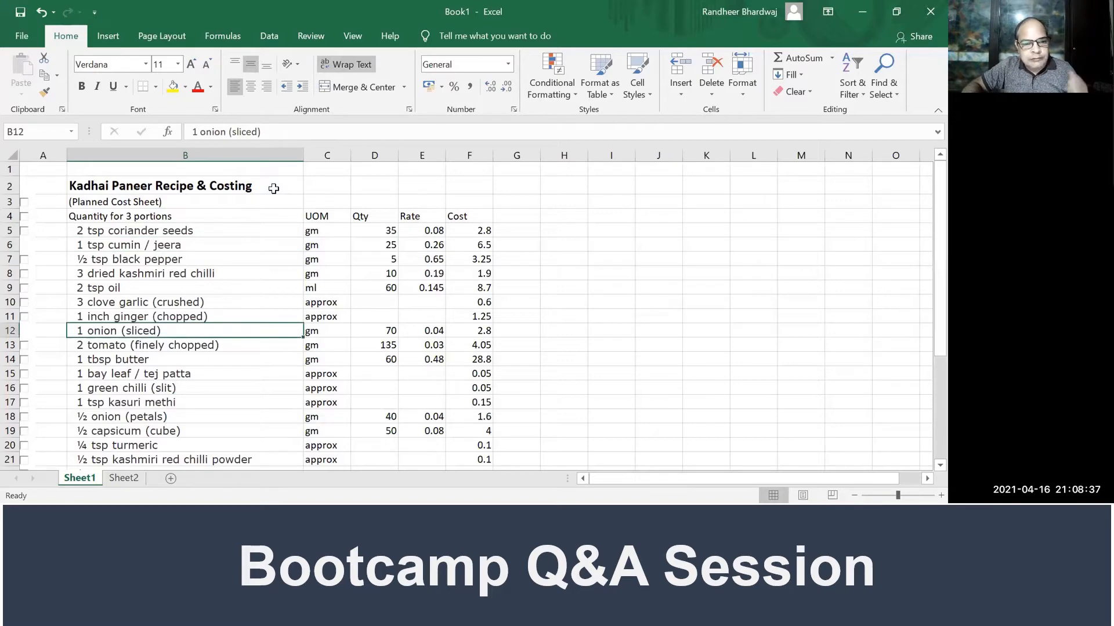
pyautogui.click(185, 459)
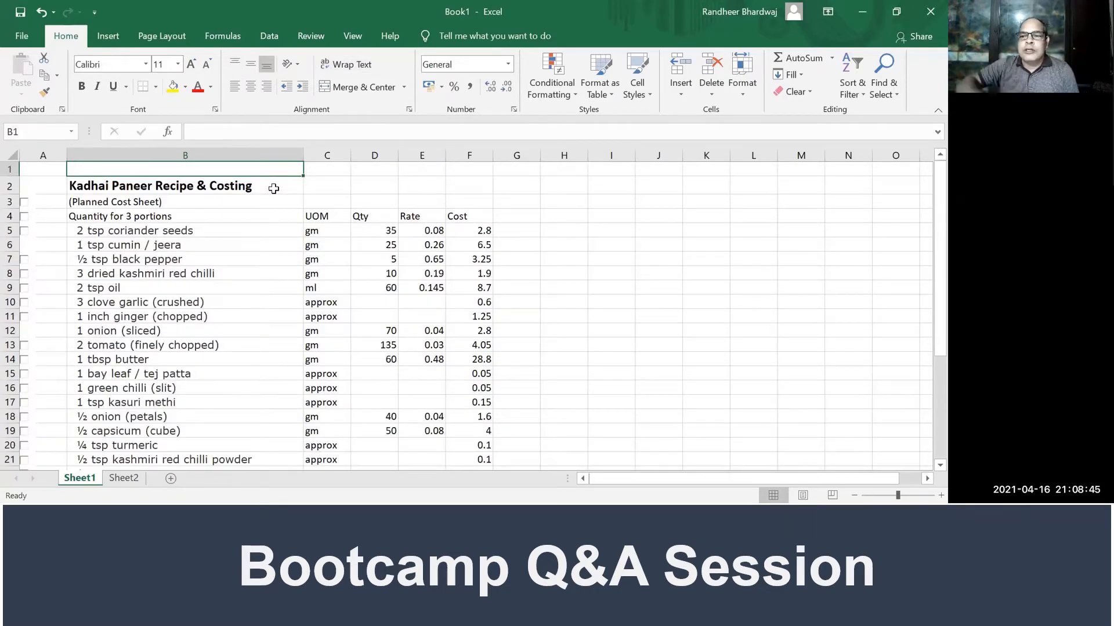
pyautogui.moveTo(220, 233)
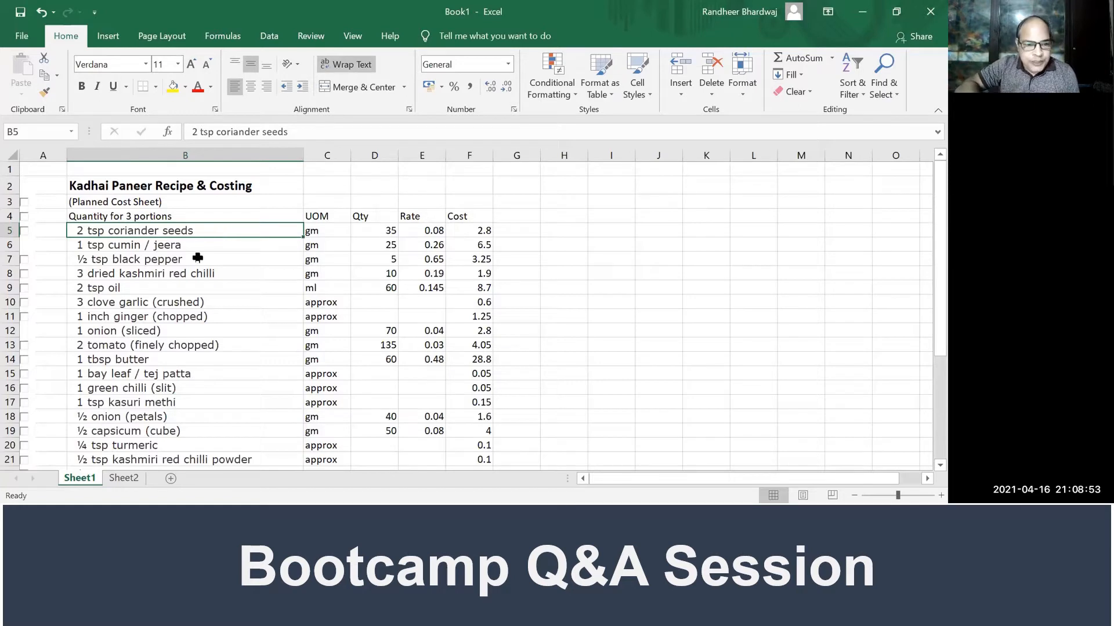
pyautogui.moveTo(206, 230)
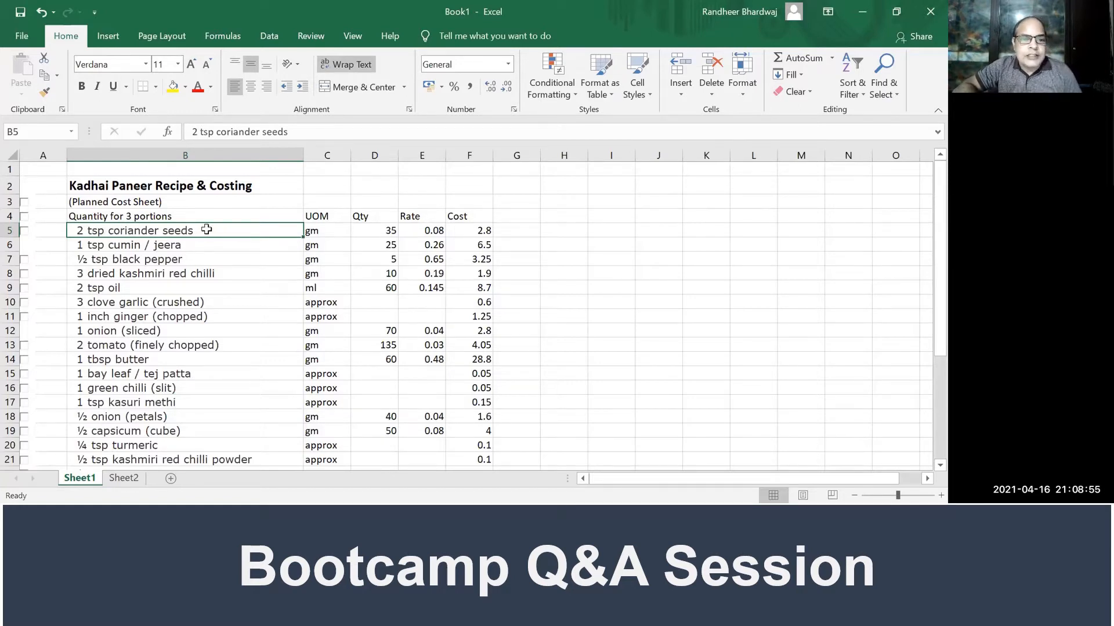
pyautogui.moveTo(347, 218)
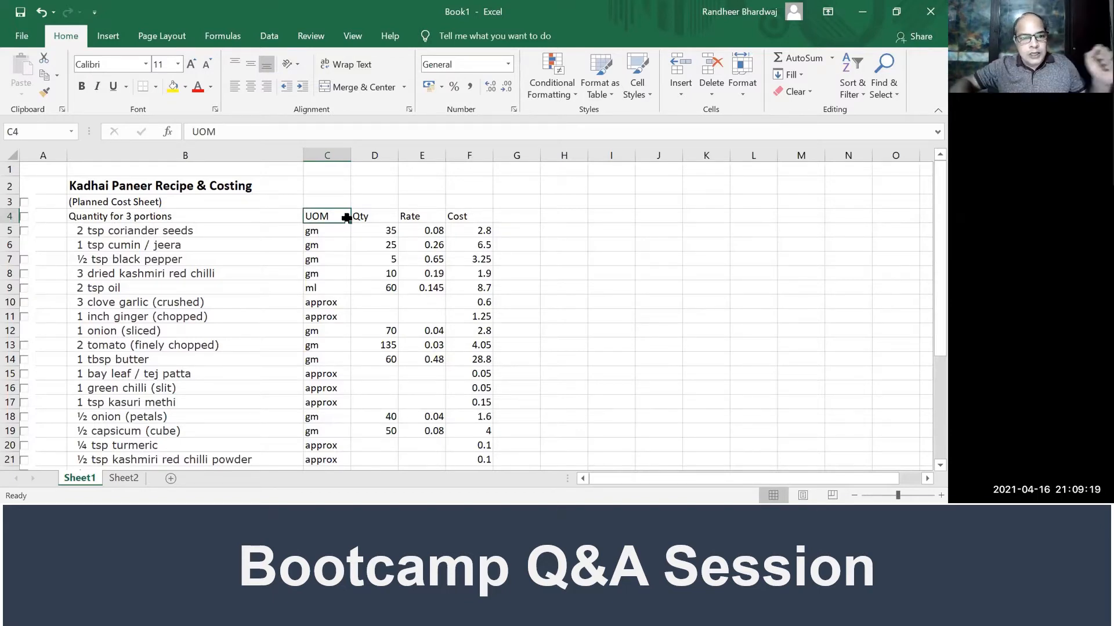
pyautogui.moveTo(225, 235)
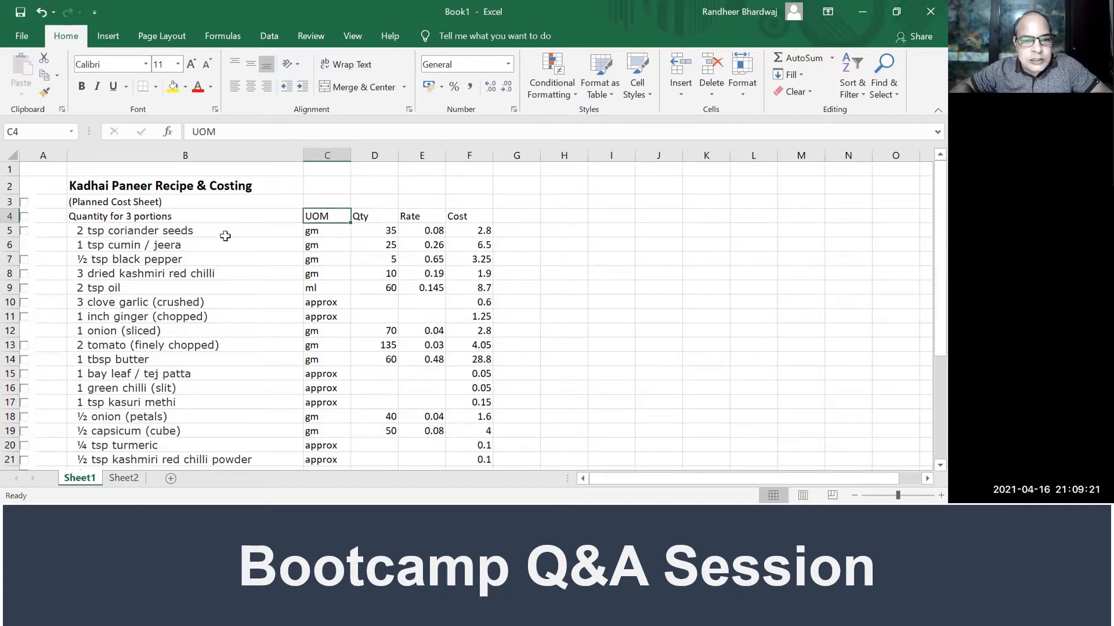
pyautogui.click(184, 230)
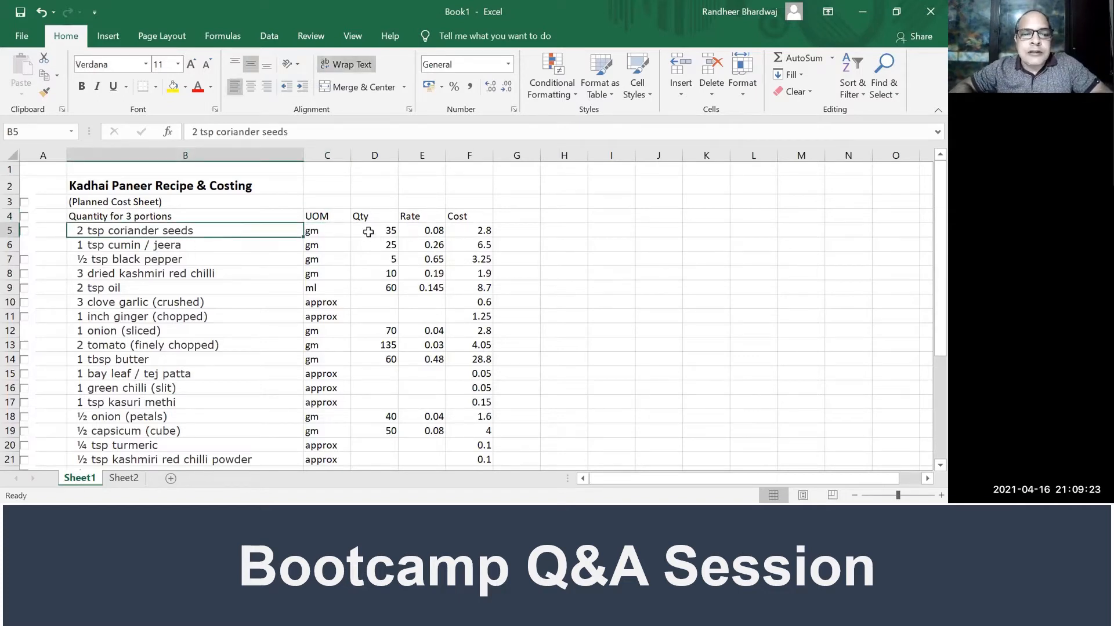
pyautogui.click(374, 230)
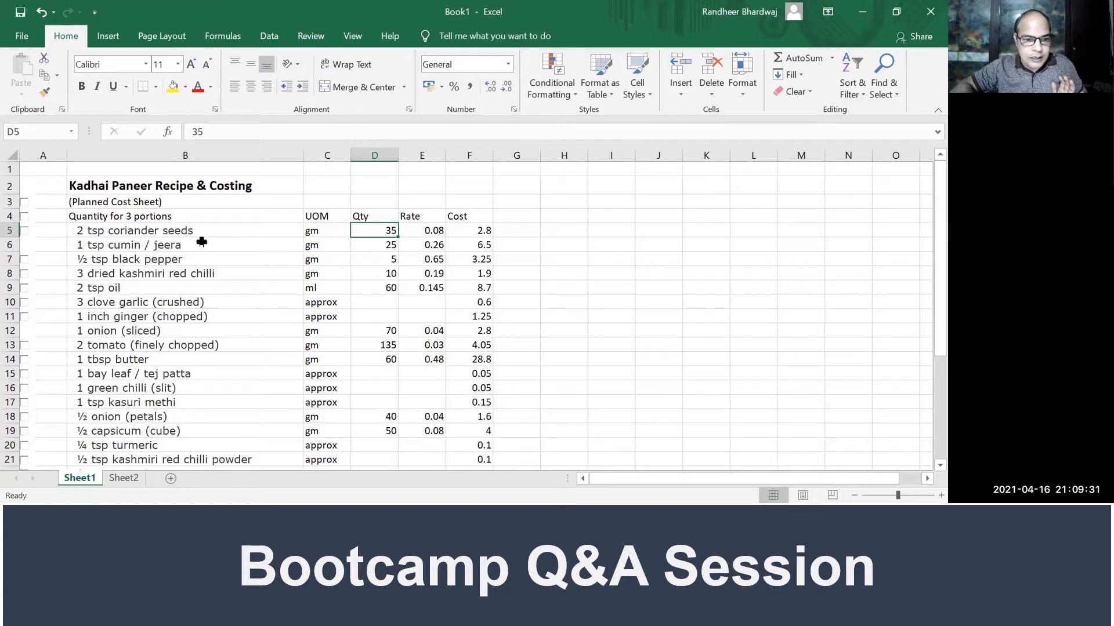
pyautogui.click(184, 245)
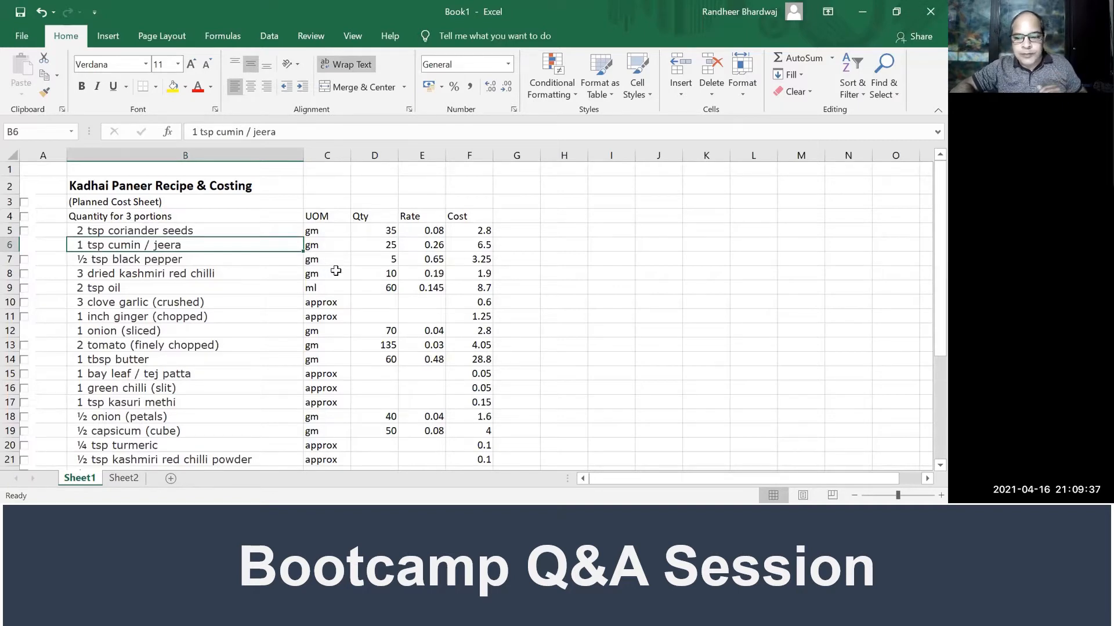
pyautogui.click(375, 259)
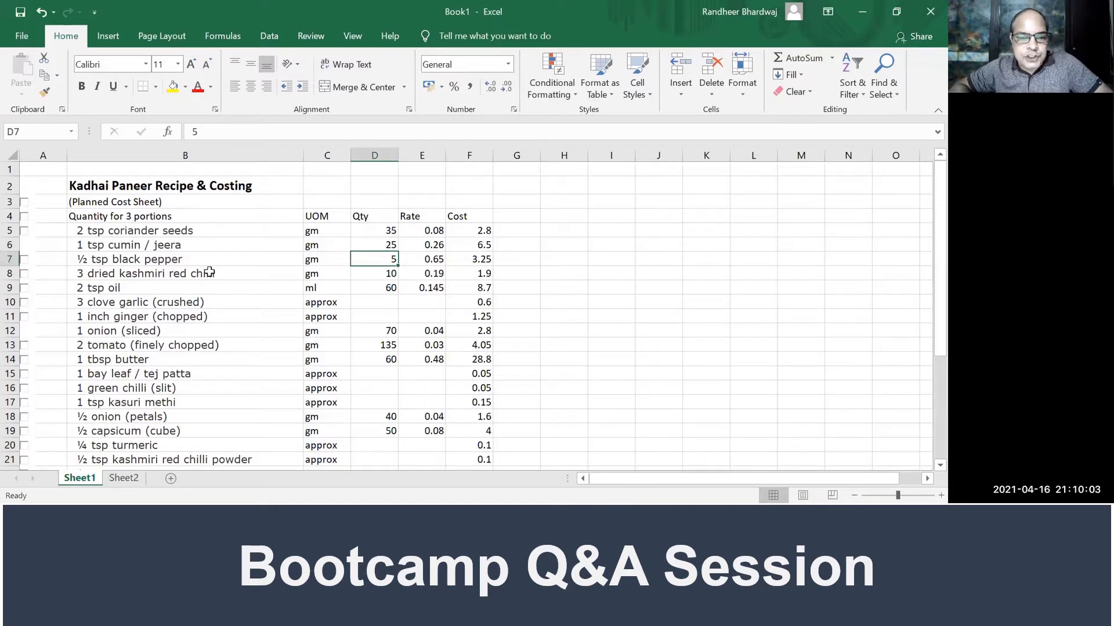
pyautogui.moveTo(202, 294)
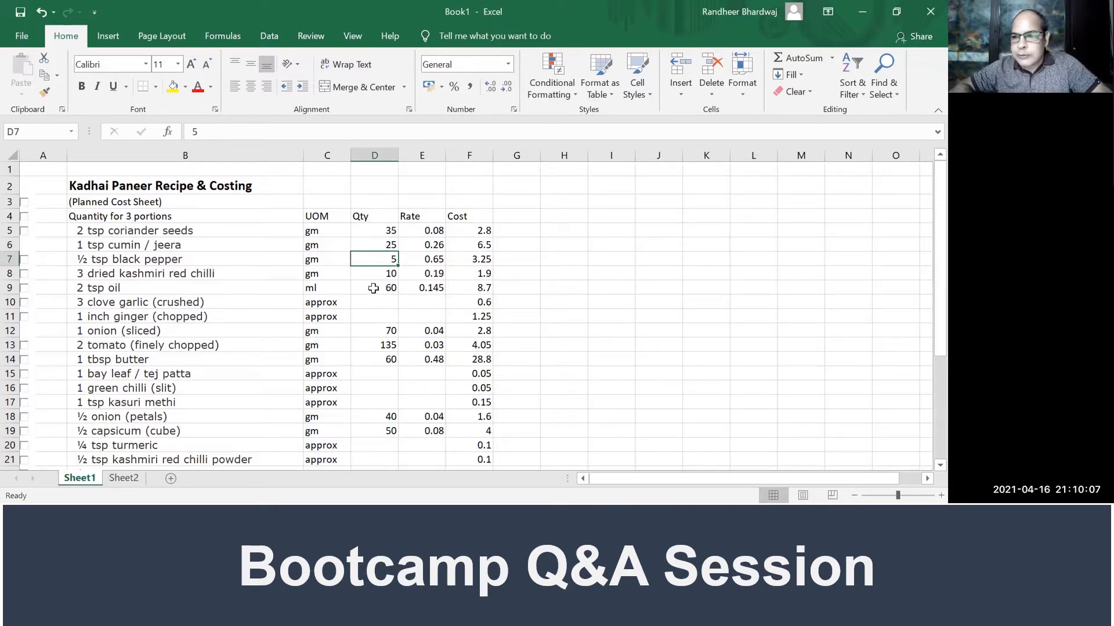
pyautogui.click(374, 287)
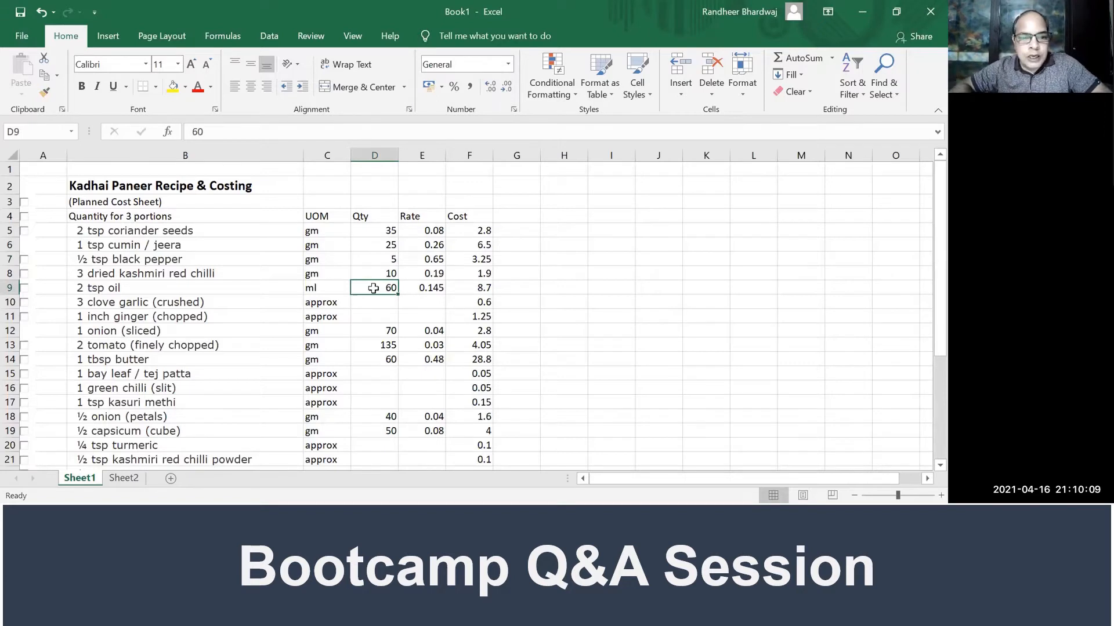
pyautogui.moveTo(225, 308)
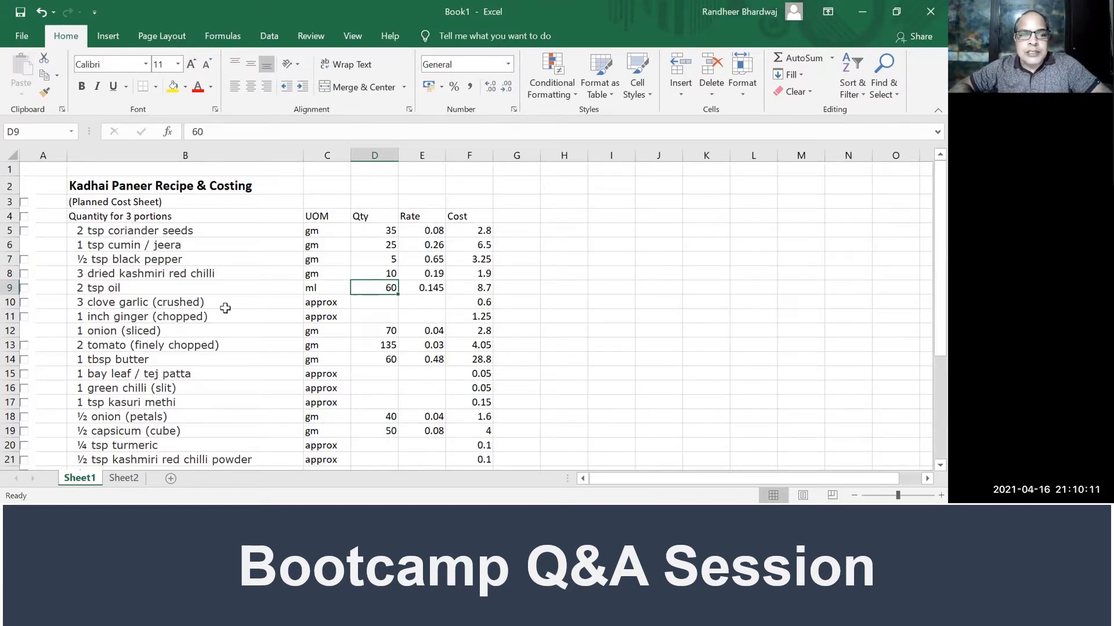
# Step: Review approx-unit items: blank garlic/ginger rates, garlic cost 0.6, onion 70, bay leaf, chilli, methi
pyautogui.click(186, 301)
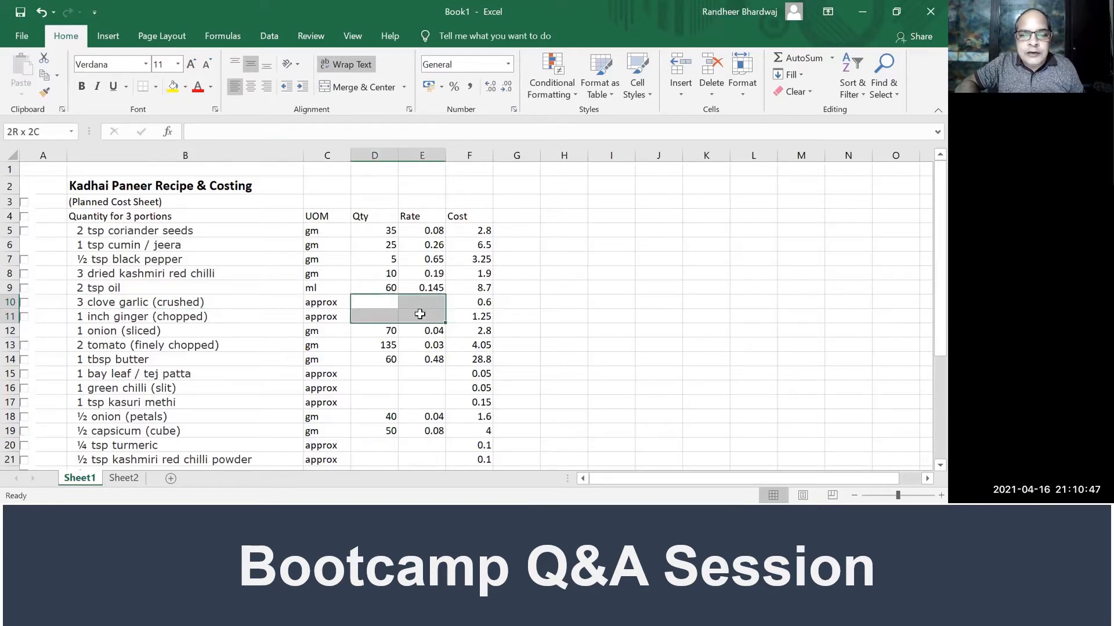
pyautogui.click(327, 301)
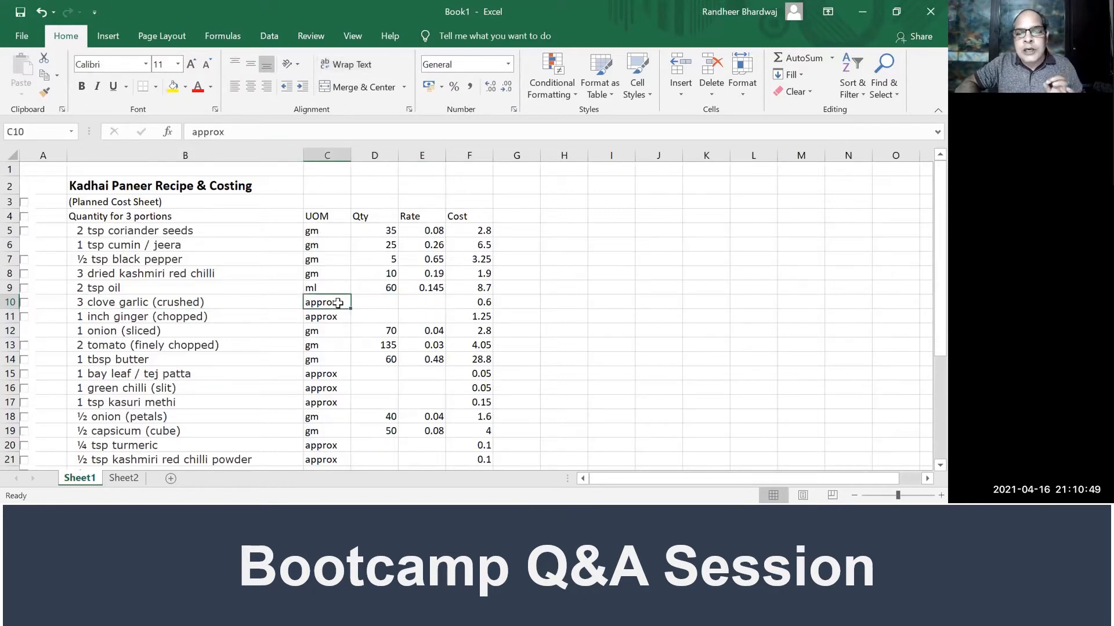
pyautogui.click(469, 302)
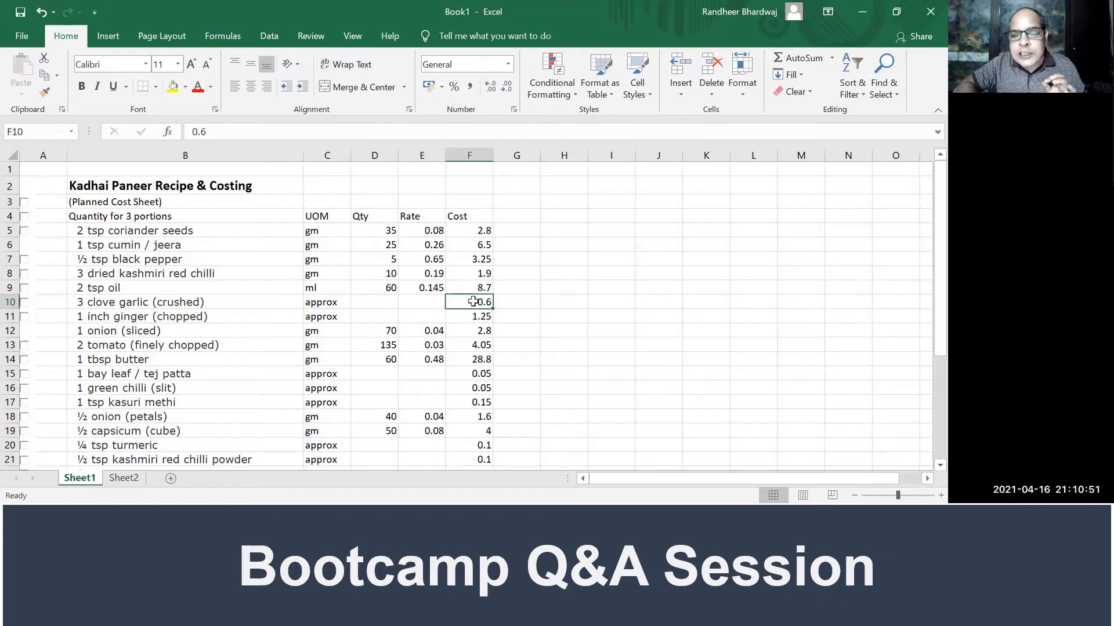
pyautogui.click(327, 301)
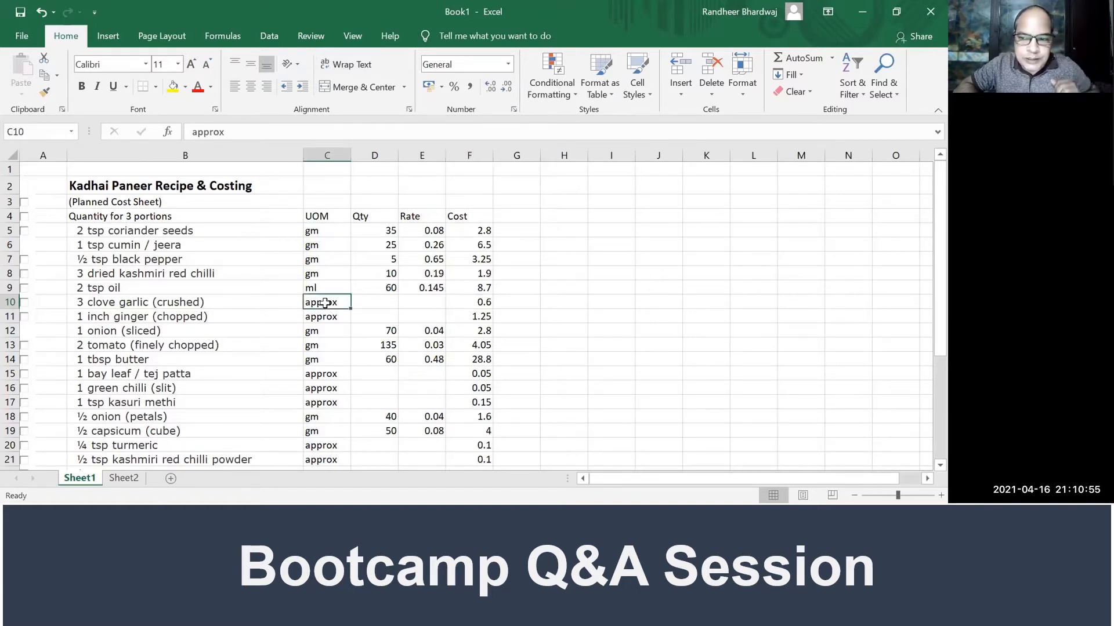
pyautogui.click(468, 316)
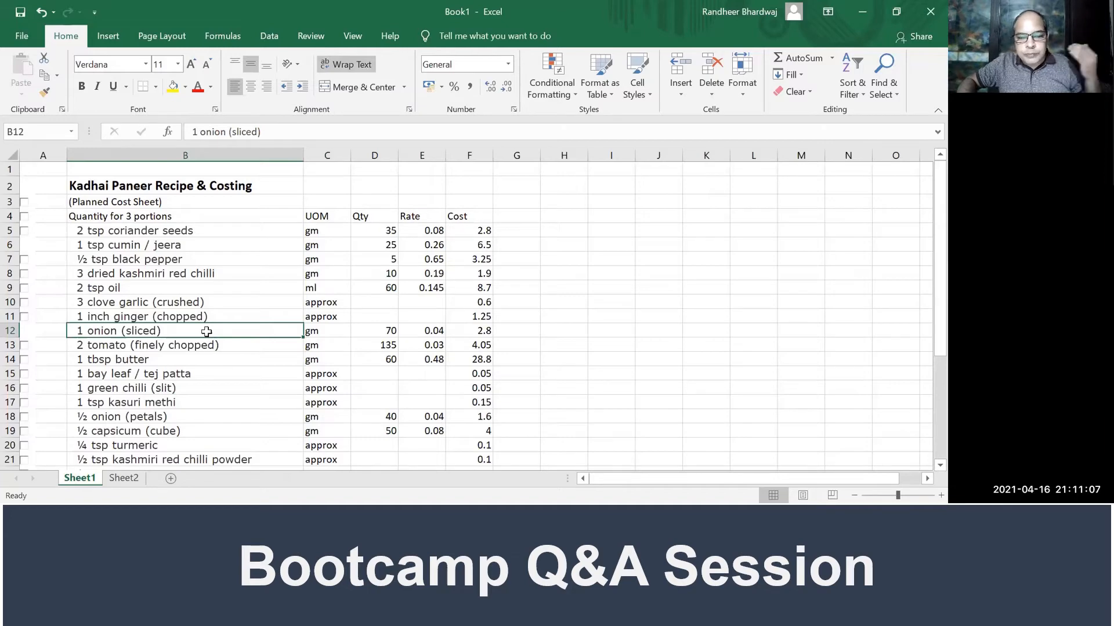
pyautogui.click(374, 330)
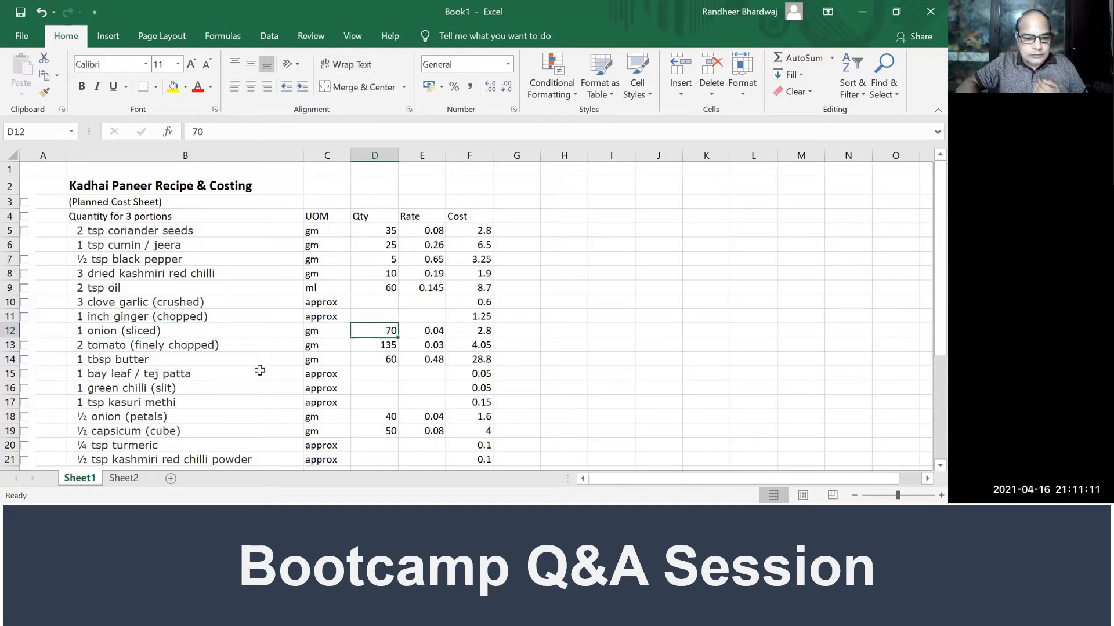
pyautogui.moveTo(231, 373)
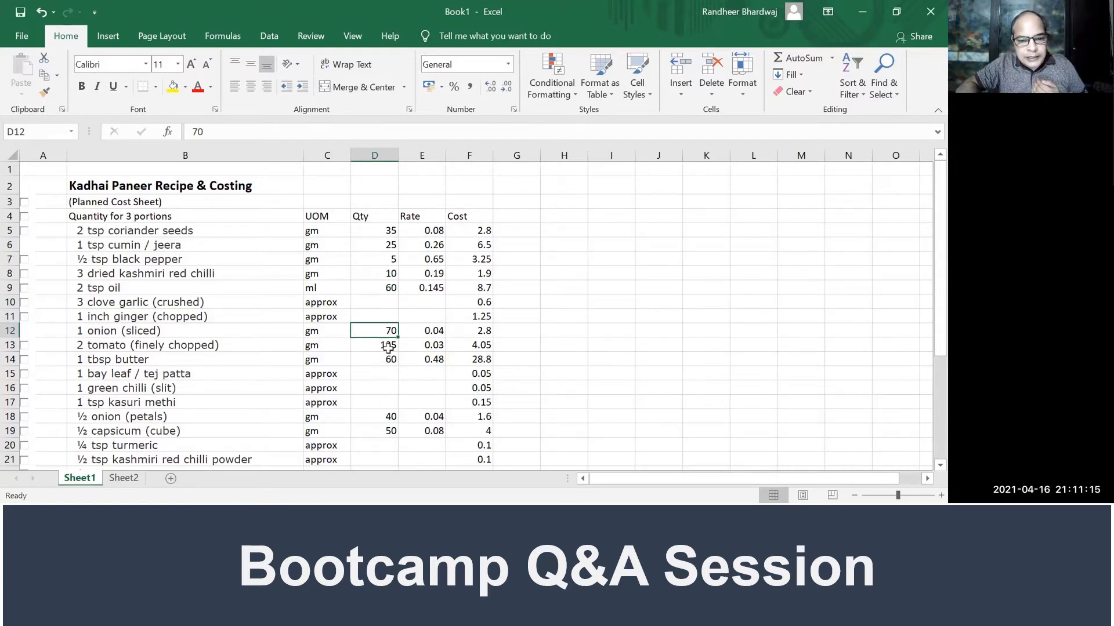
pyautogui.moveTo(326, 373); pyautogui.dragTo(326, 402)
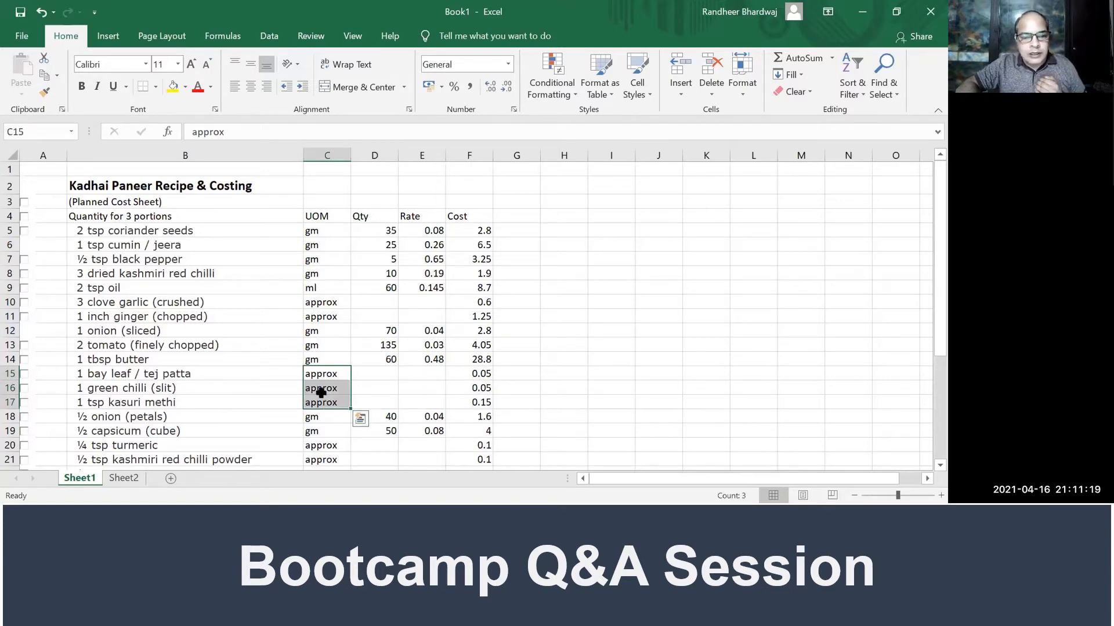
pyautogui.moveTo(221, 399)
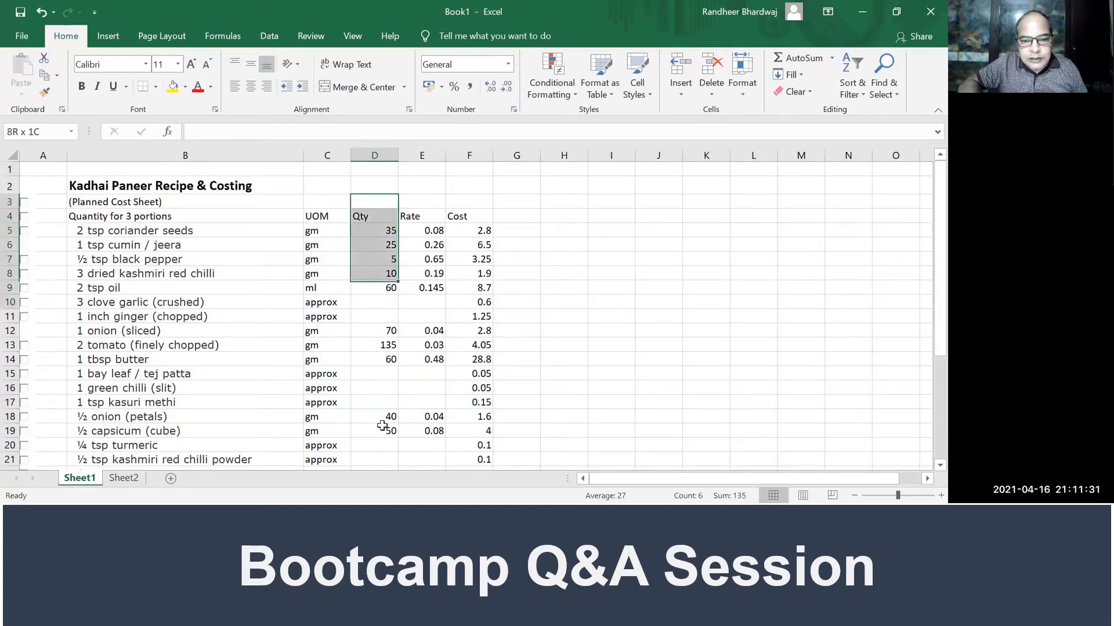
# Step: Inspect the rate and cost formulas for coriander seeds, oil and kashmiri red chilli
pyautogui.click(422, 215)
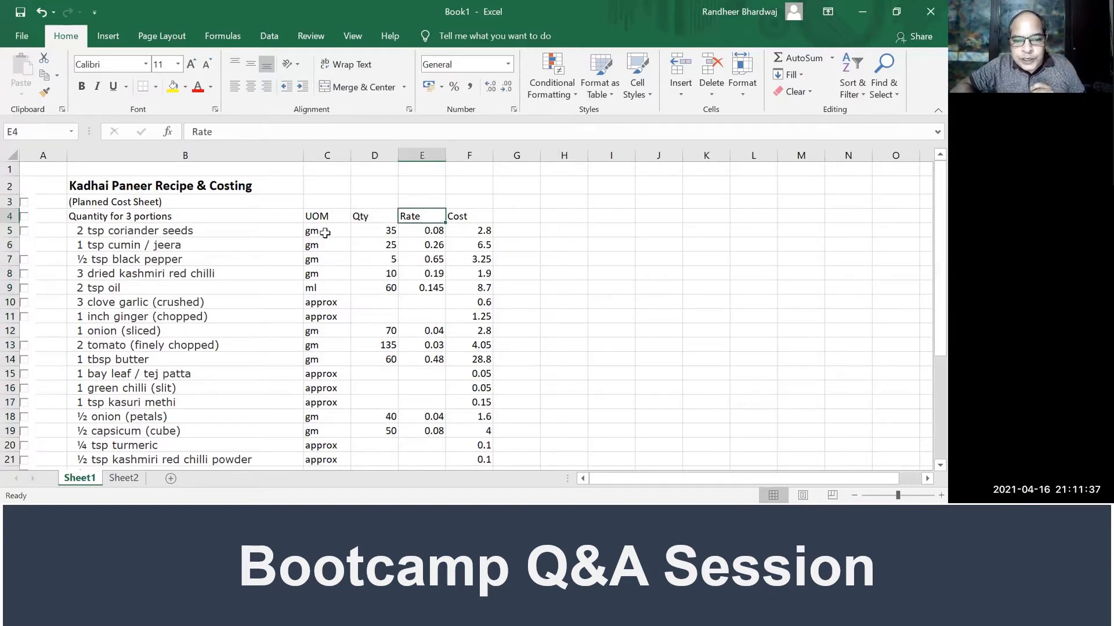
pyautogui.click(327, 230)
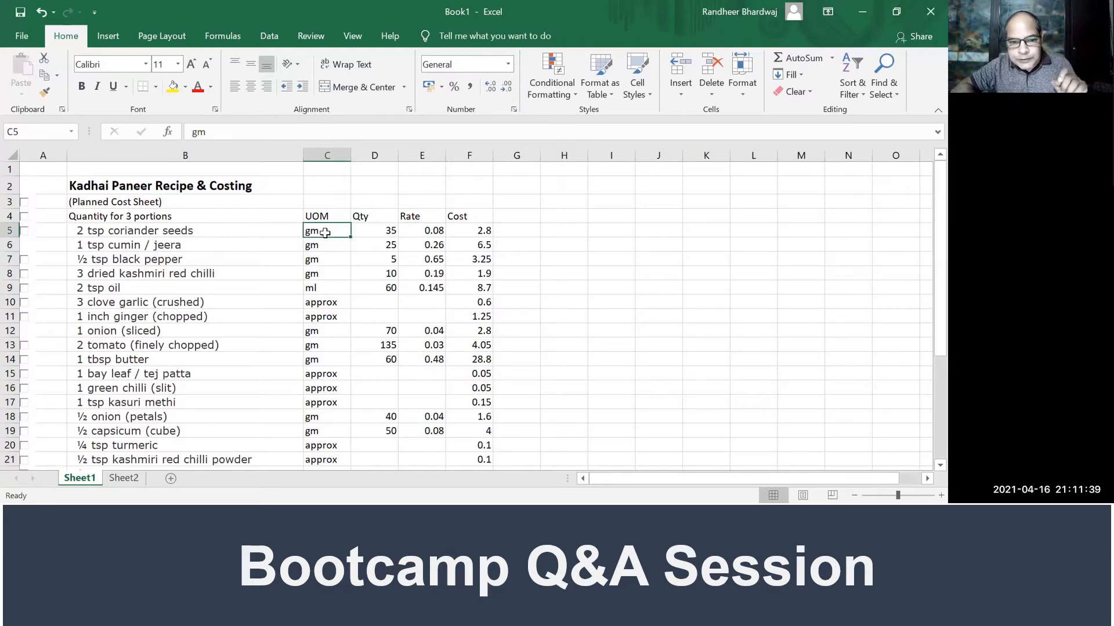
pyautogui.moveTo(406, 233)
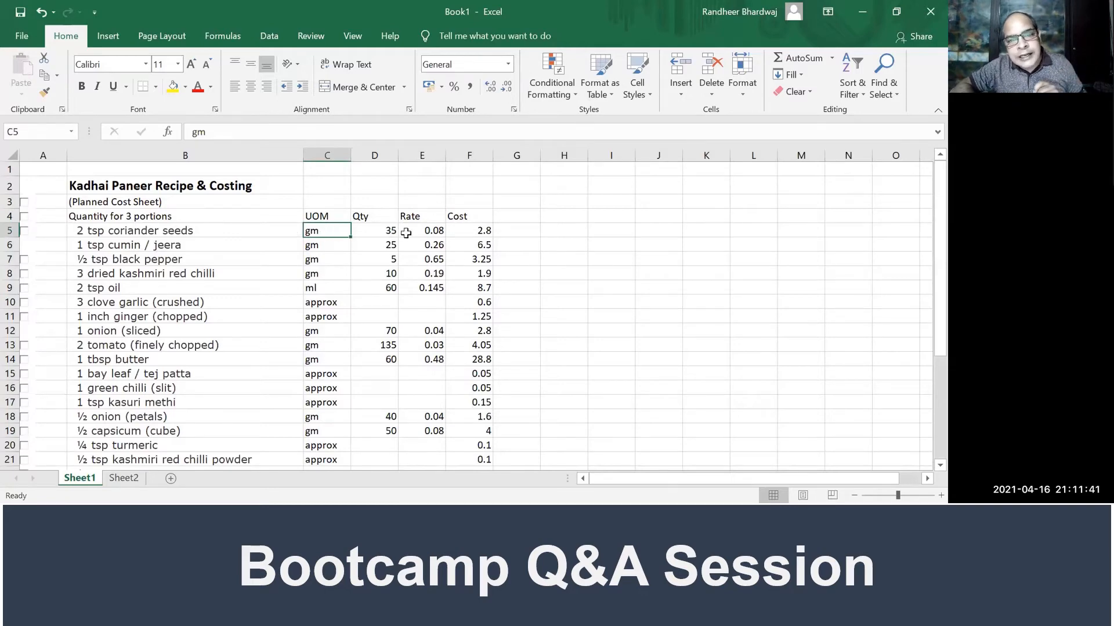
pyautogui.click(421, 230)
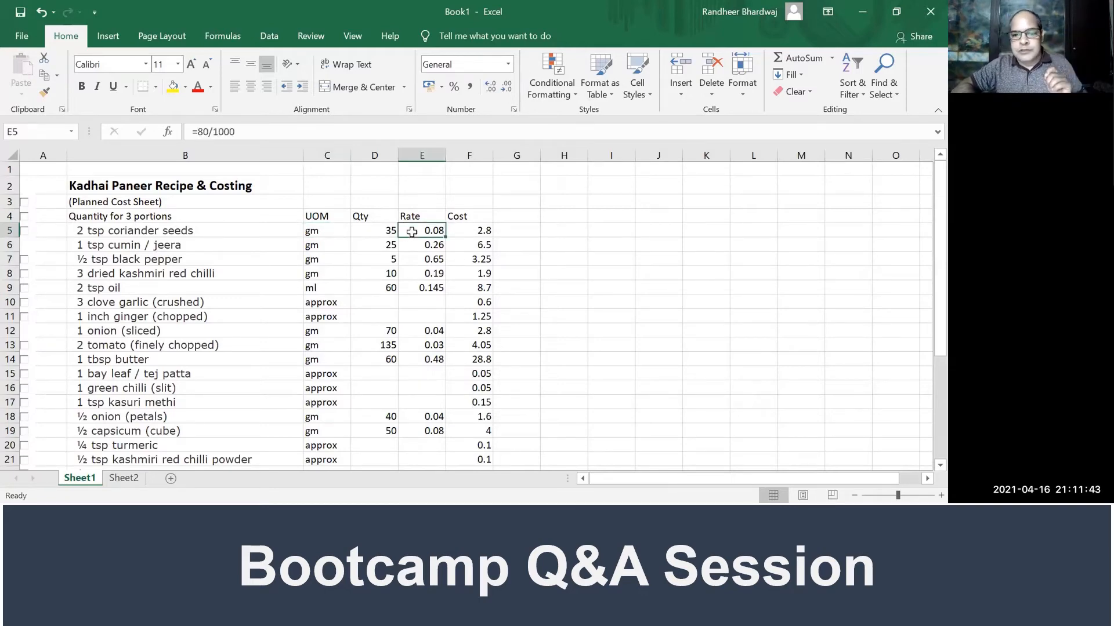
pyautogui.click(327, 288)
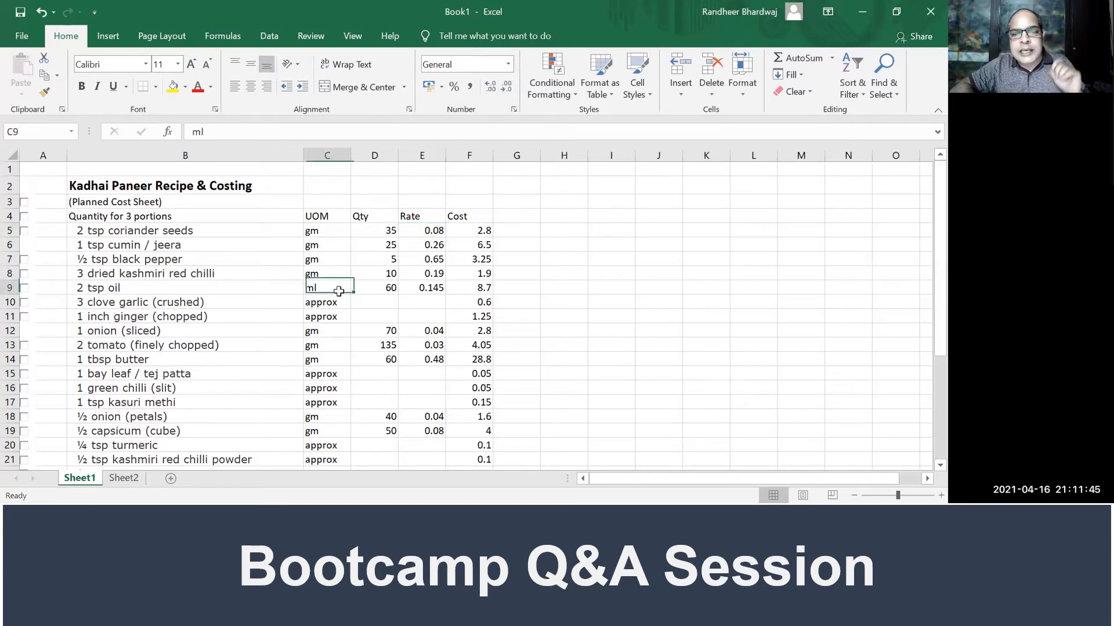
pyautogui.click(422, 288)
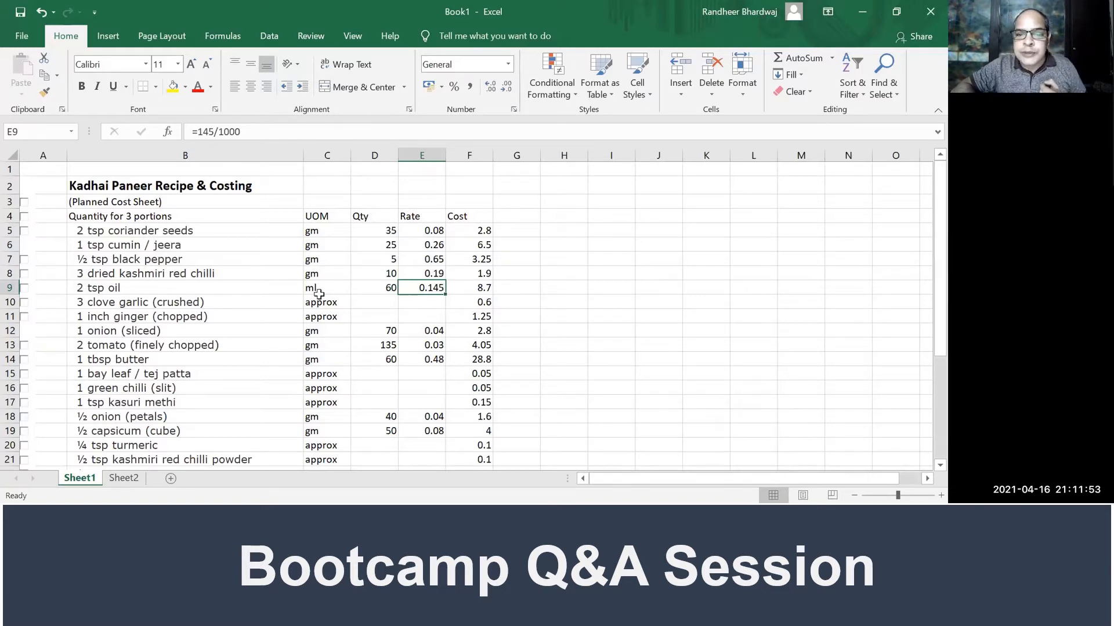
pyautogui.click(327, 288)
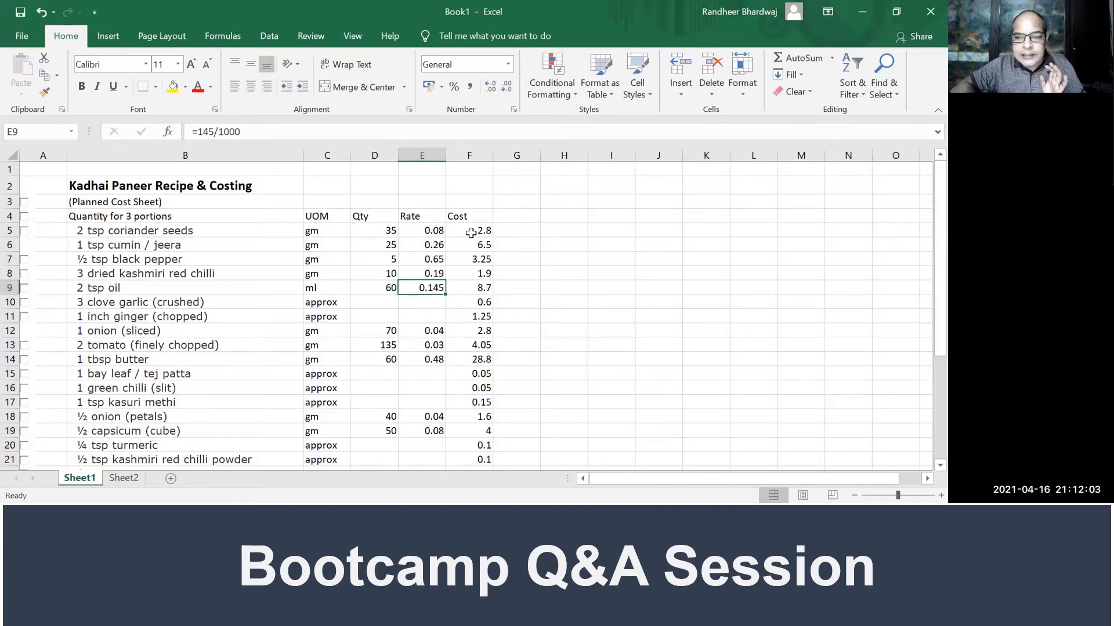
pyautogui.click(469, 230)
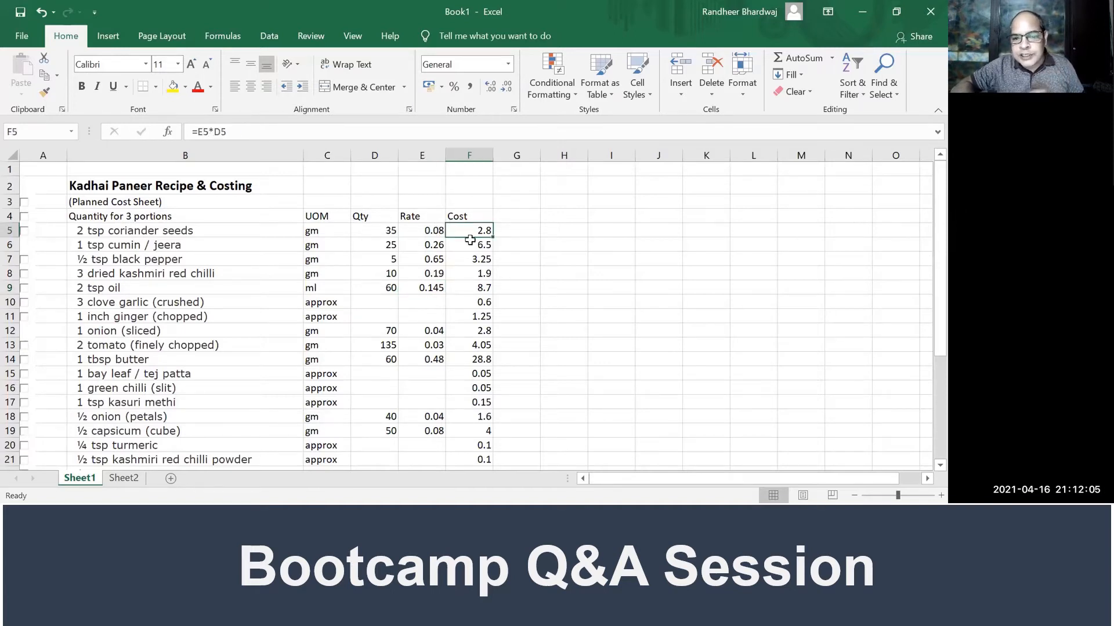
pyautogui.click(468, 446)
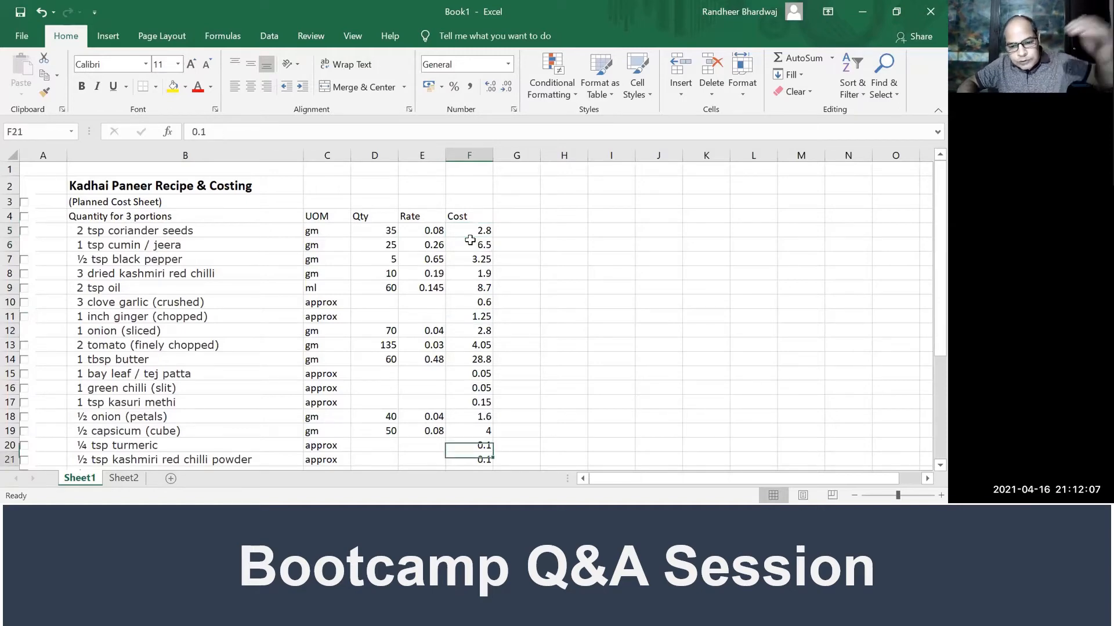
# Step: Inspect the Total Material Cost sum formula, then return to the recipe top
pyautogui.scroll(-3)
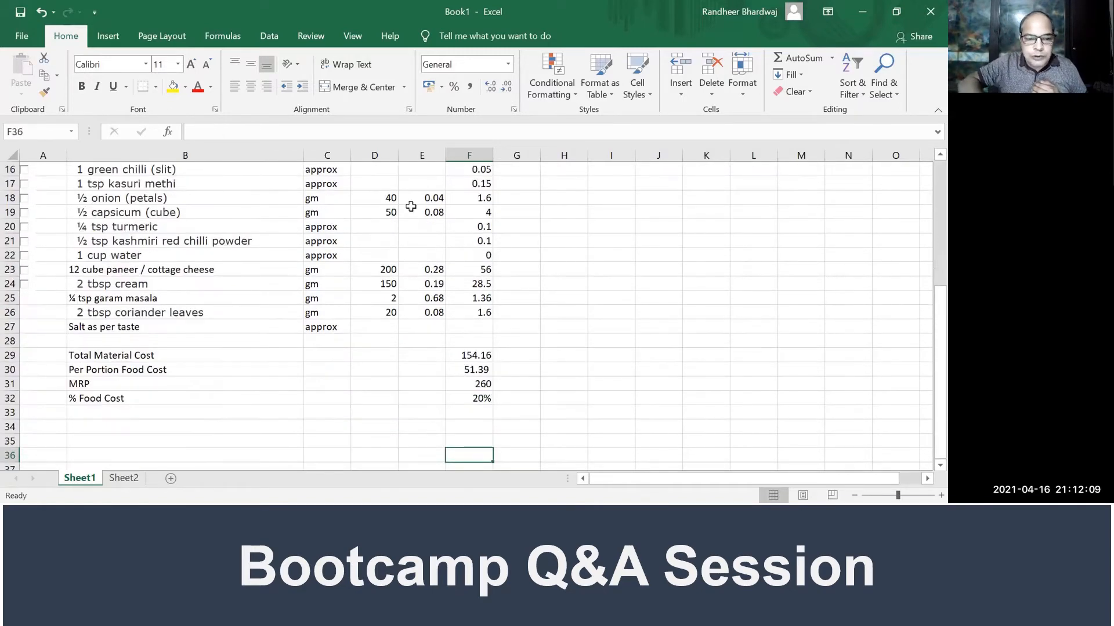
pyautogui.click(469, 355)
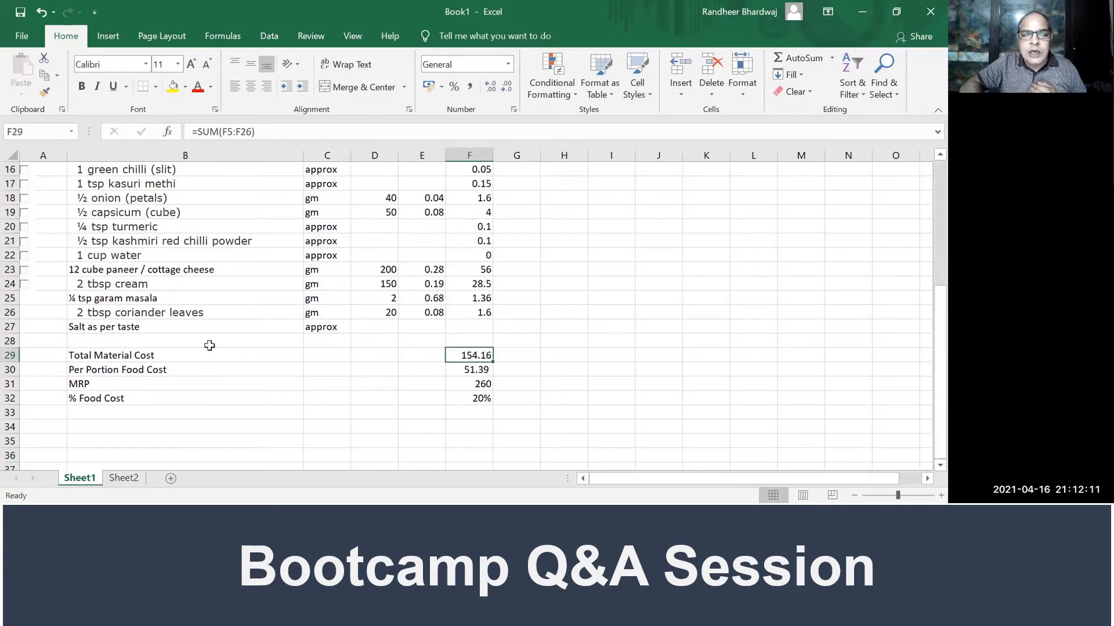
pyautogui.click(469, 168)
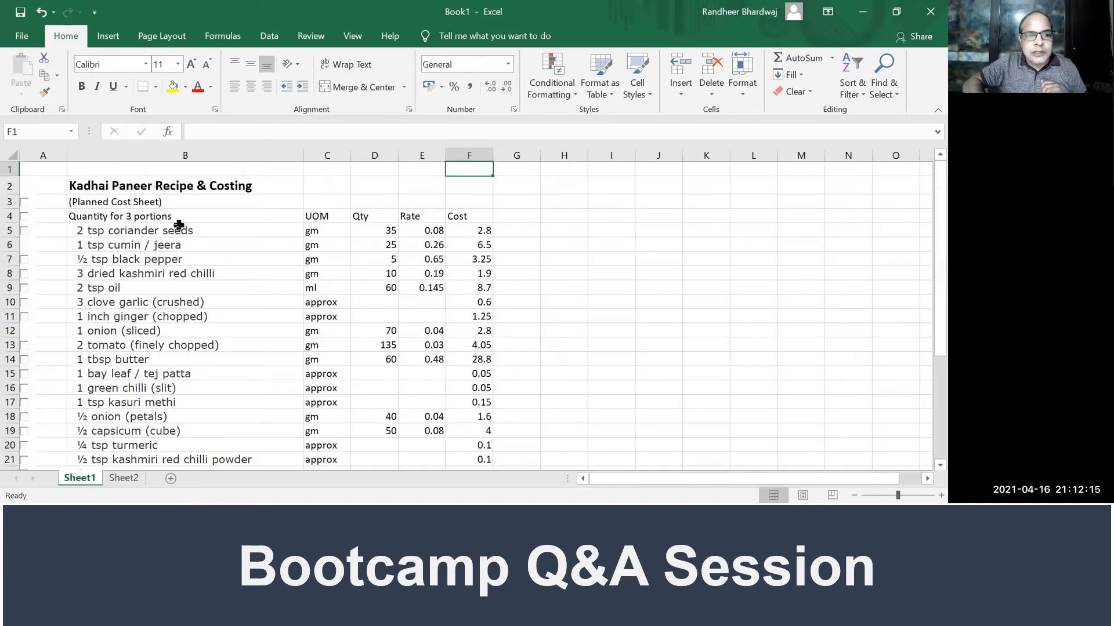
pyautogui.click(184, 245)
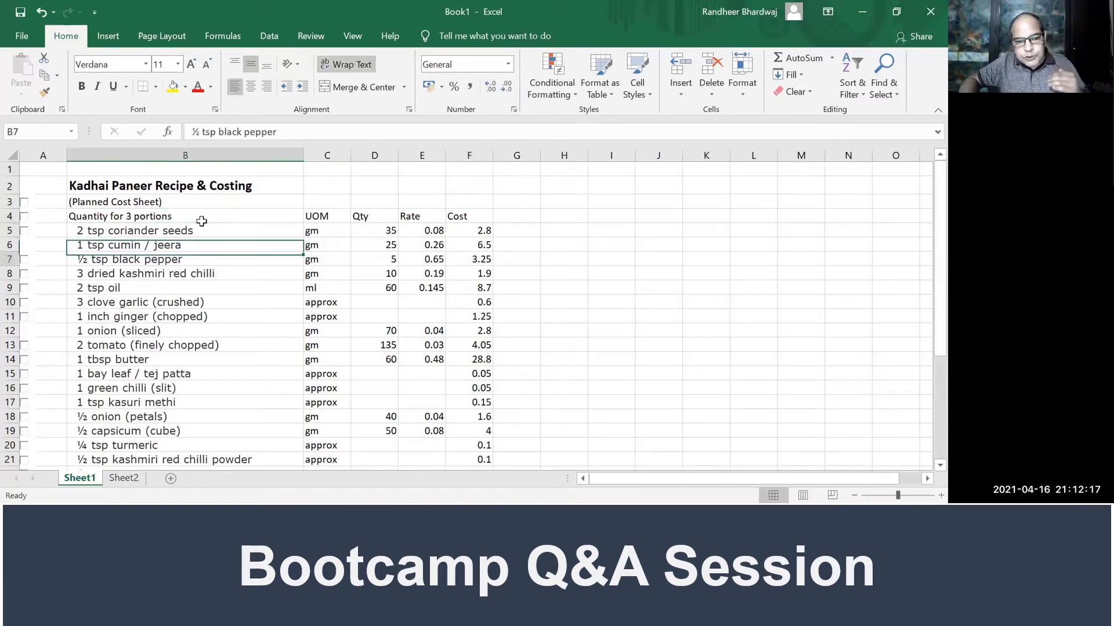
# Step: Check the MRP and % Food Cost formula, then switch to the Sheet2 actual costing
pyautogui.scroll(-3)
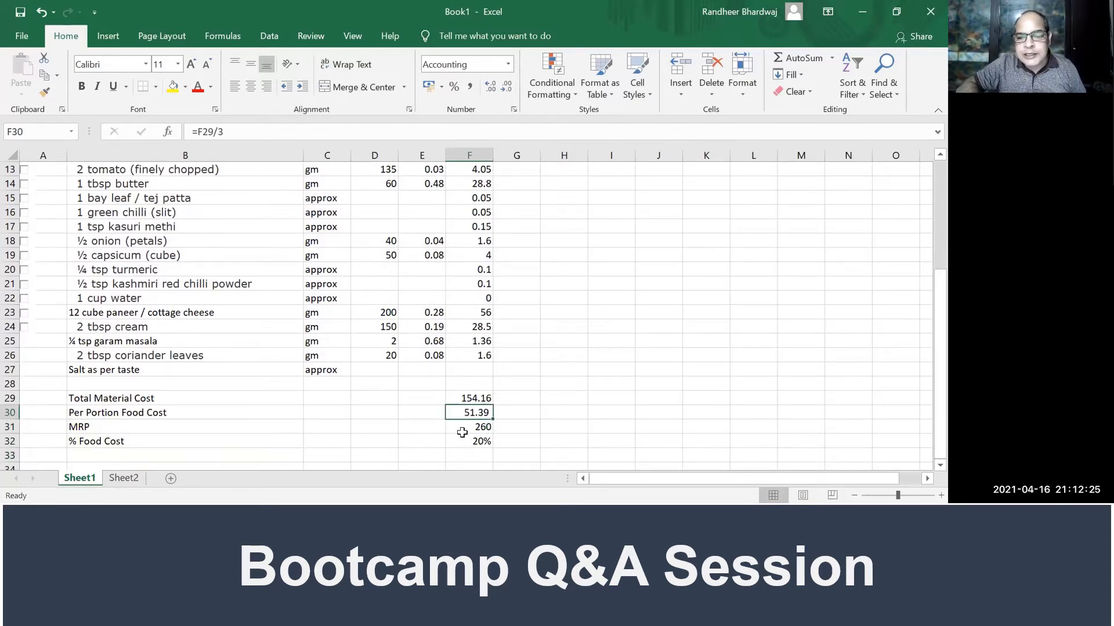
pyautogui.click(469, 427)
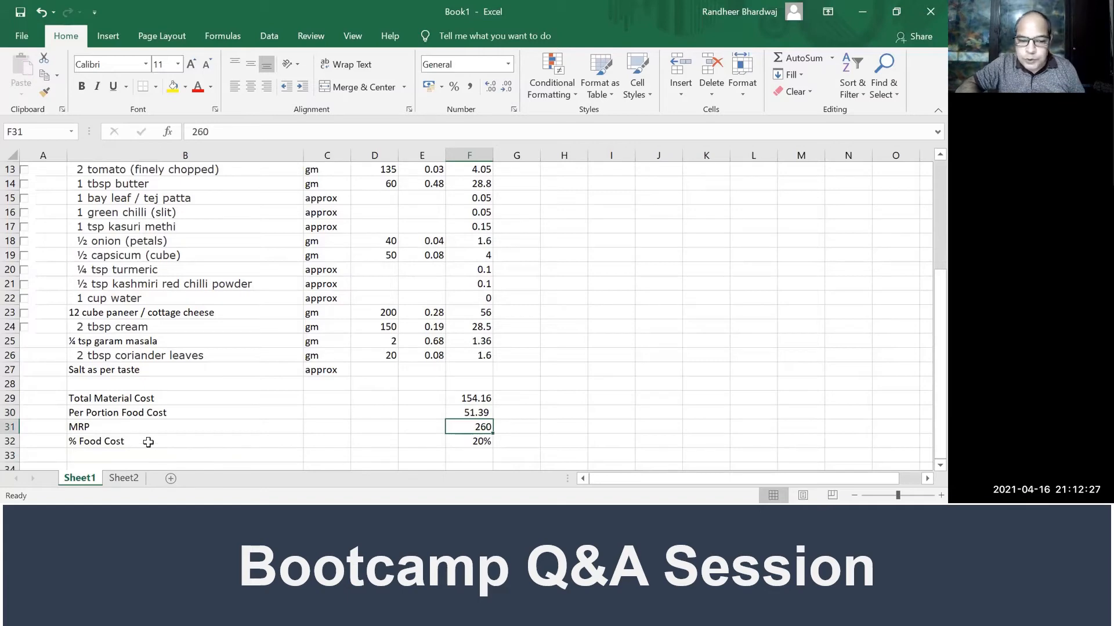
pyautogui.click(468, 441)
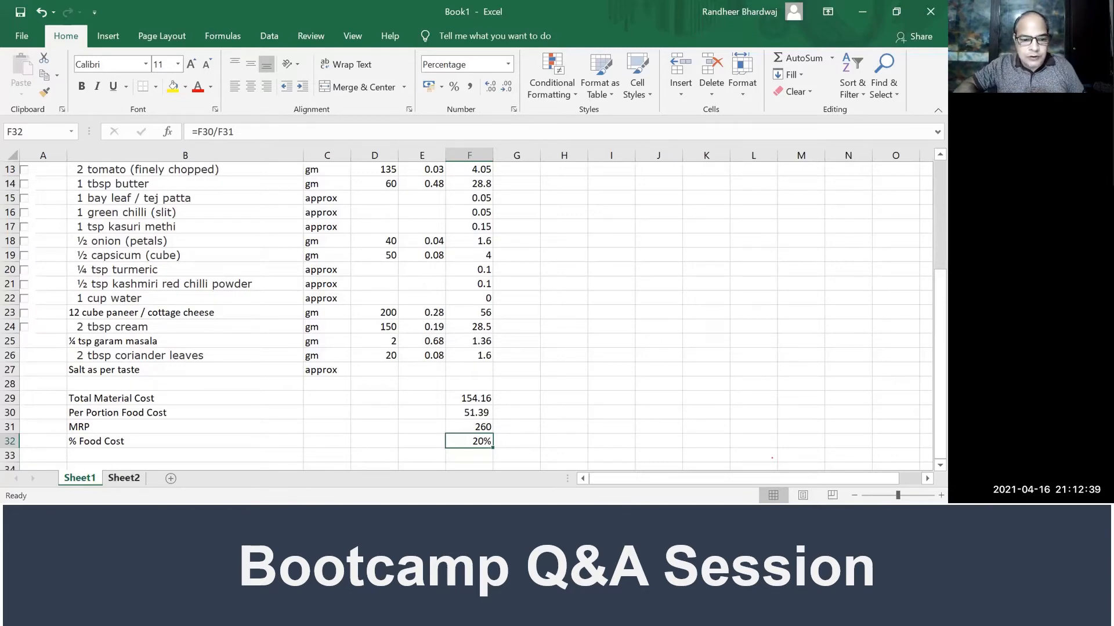
pyautogui.click(123, 478)
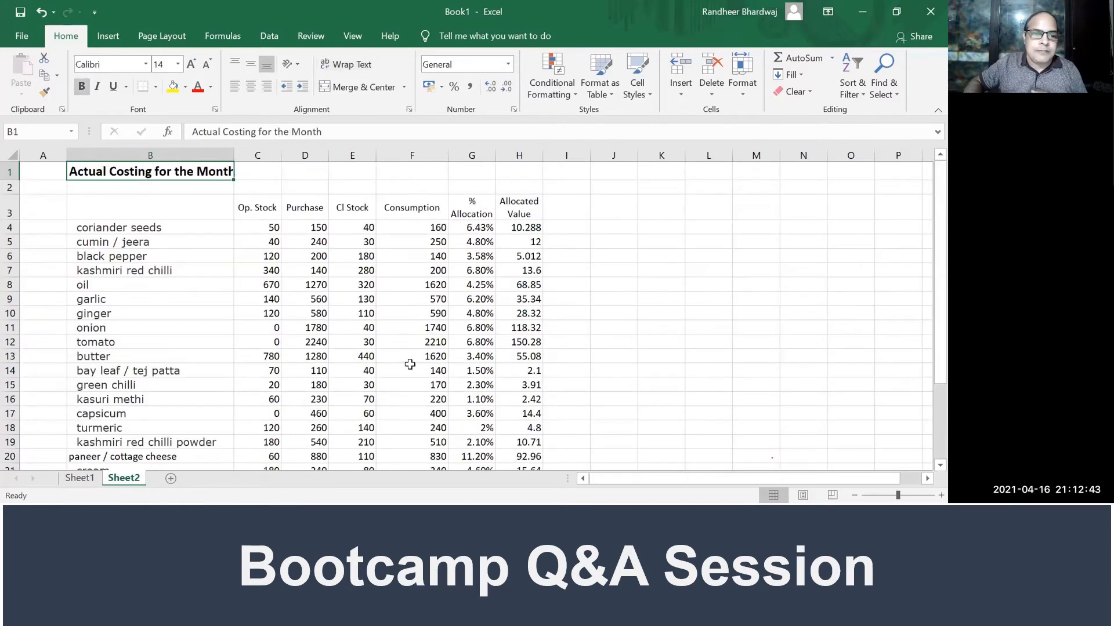
pyautogui.click(150, 206)
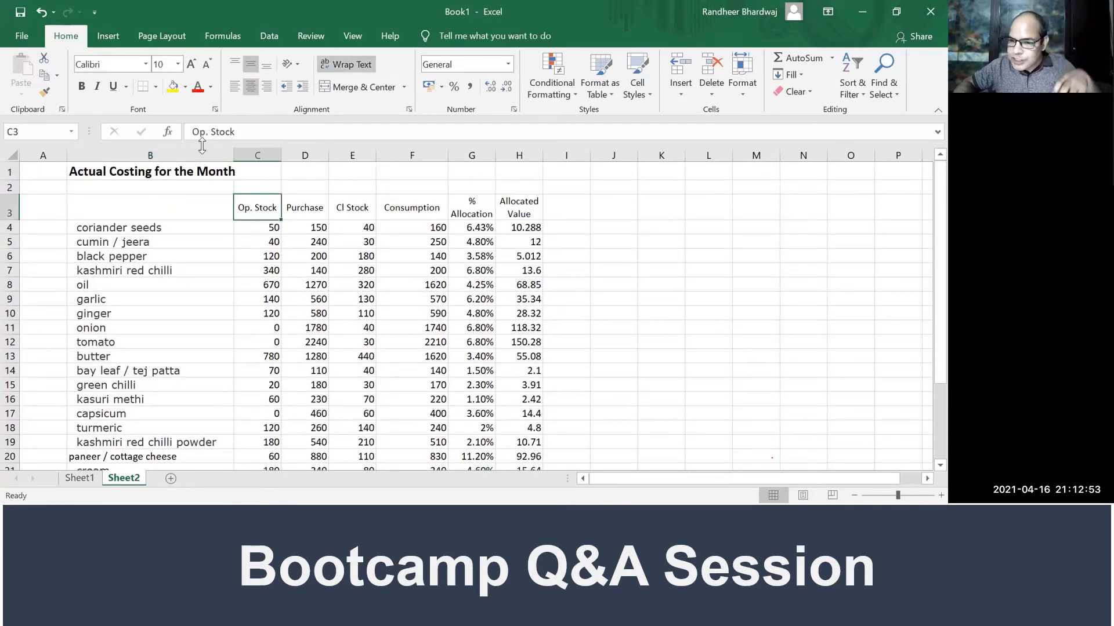
pyautogui.click(305, 207)
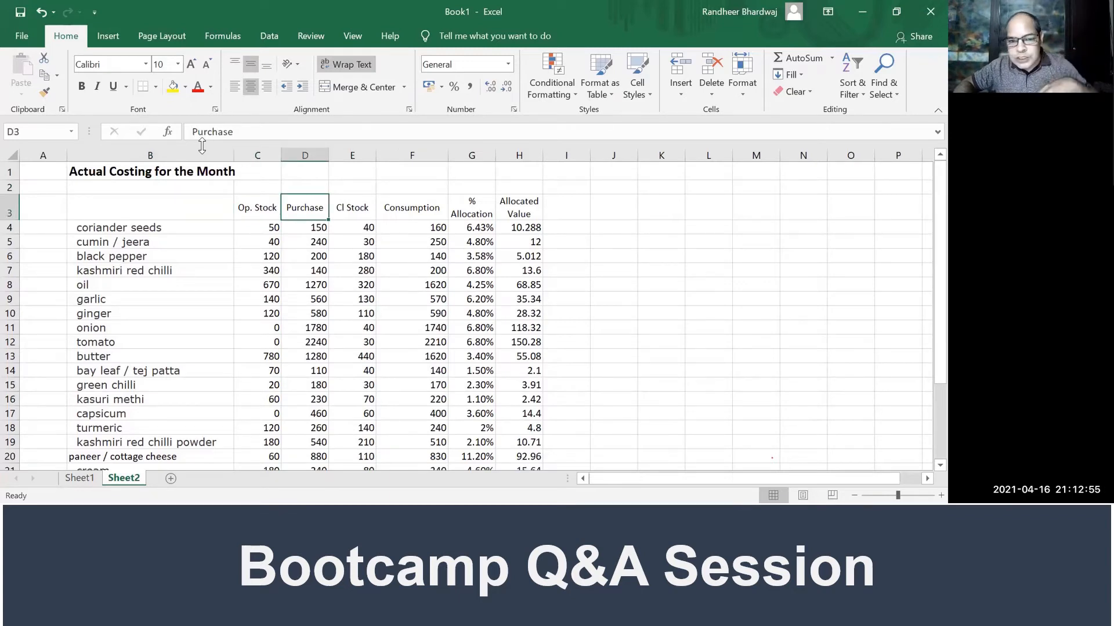
pyautogui.click(411, 227)
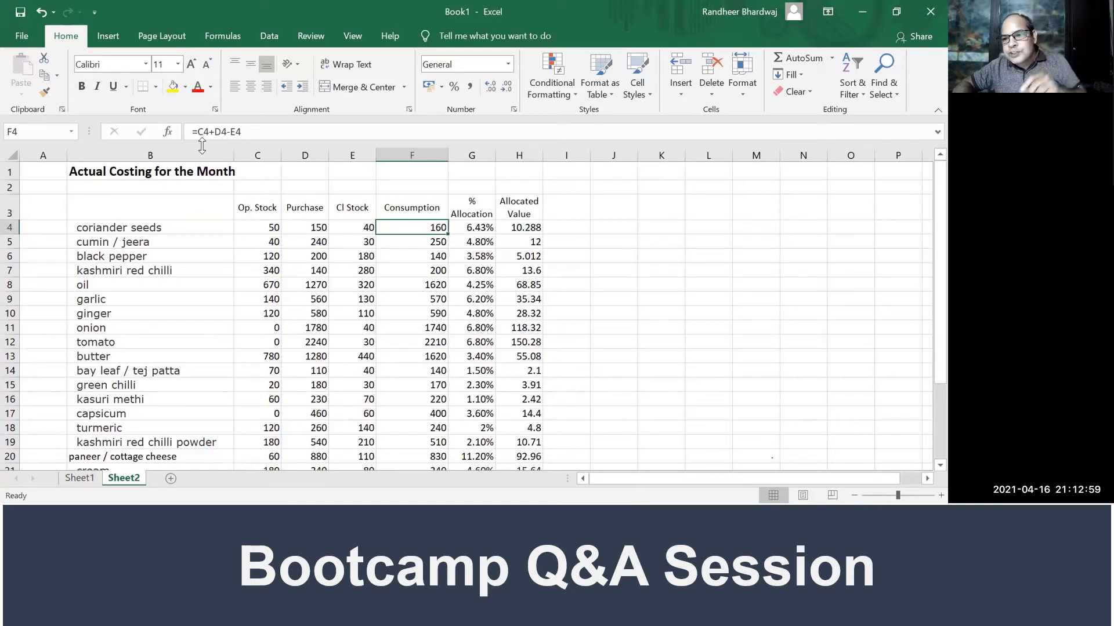
pyautogui.click(412, 171)
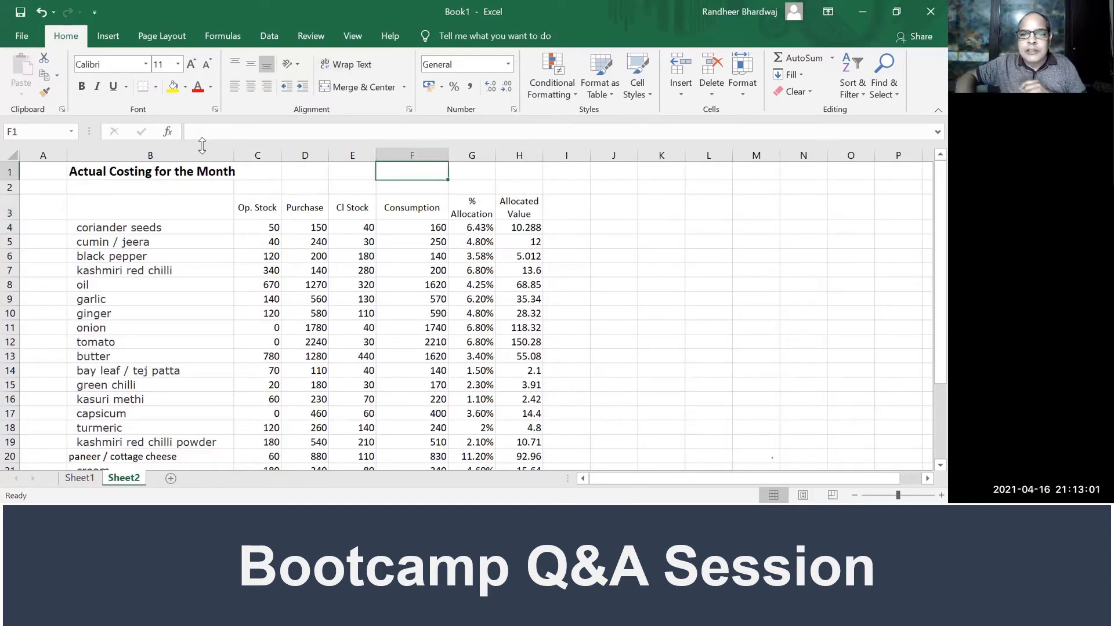
pyautogui.click(411, 155)
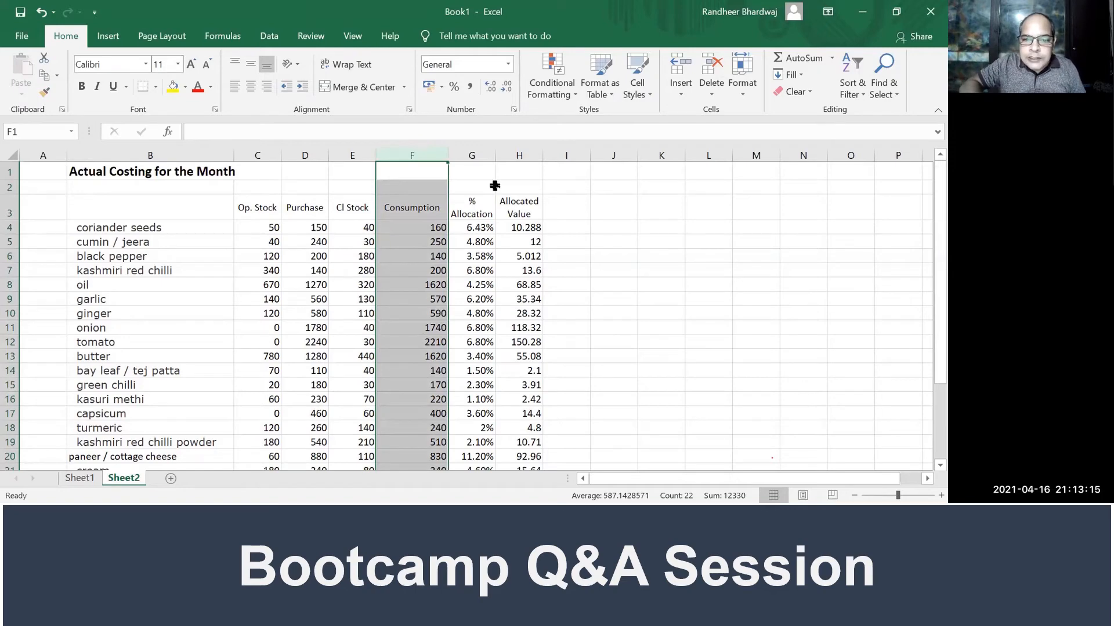
pyautogui.click(471, 155)
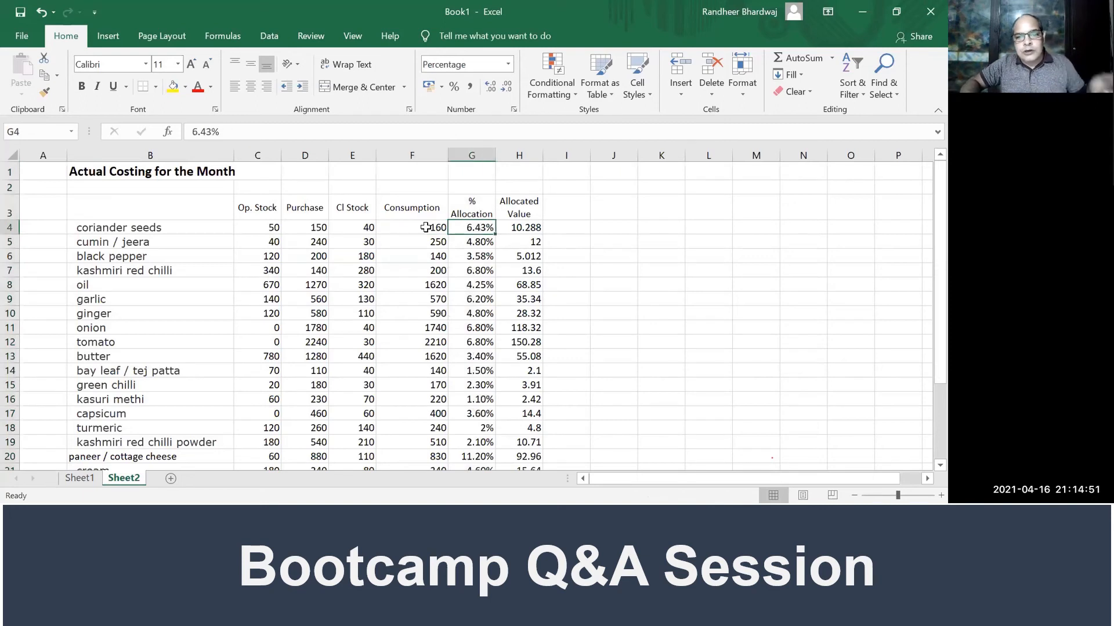
pyautogui.click(412, 228)
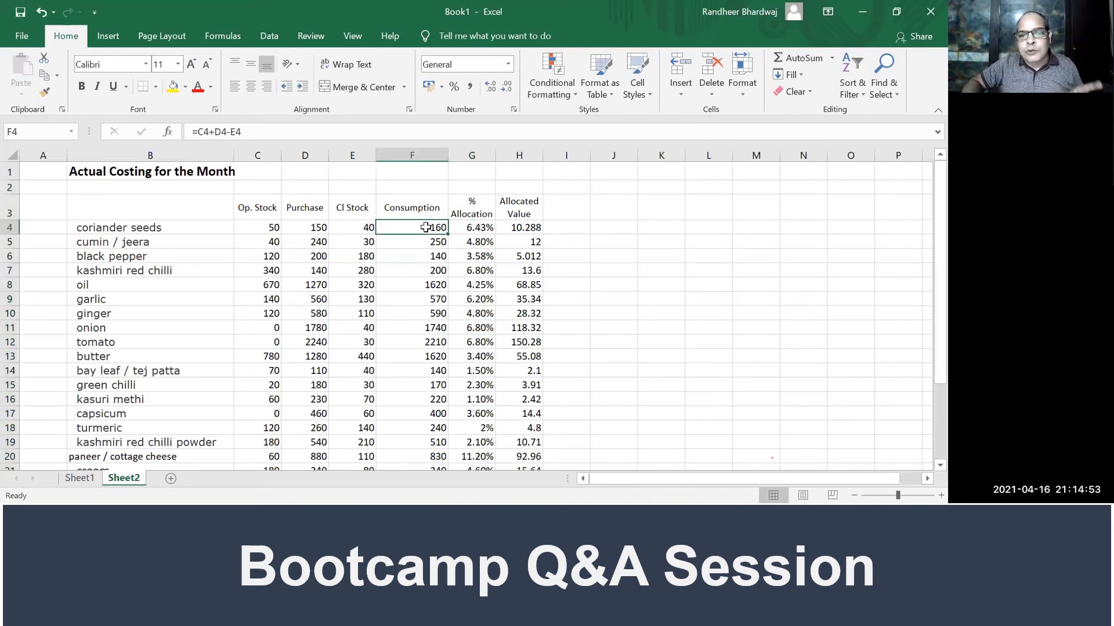
pyautogui.click(519, 227)
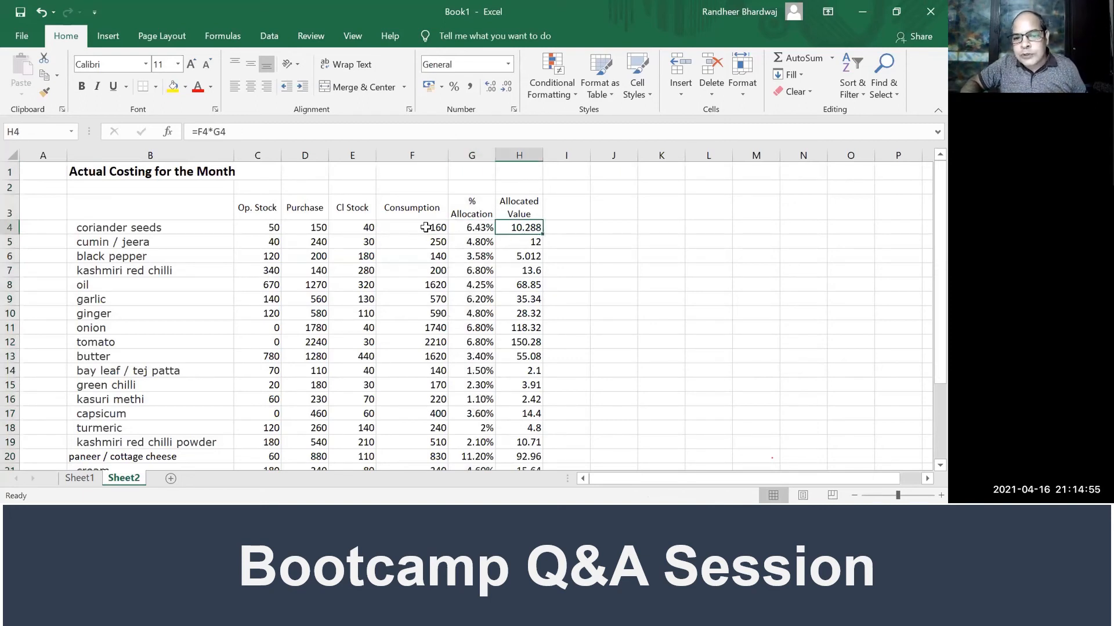
pyautogui.click(519, 241)
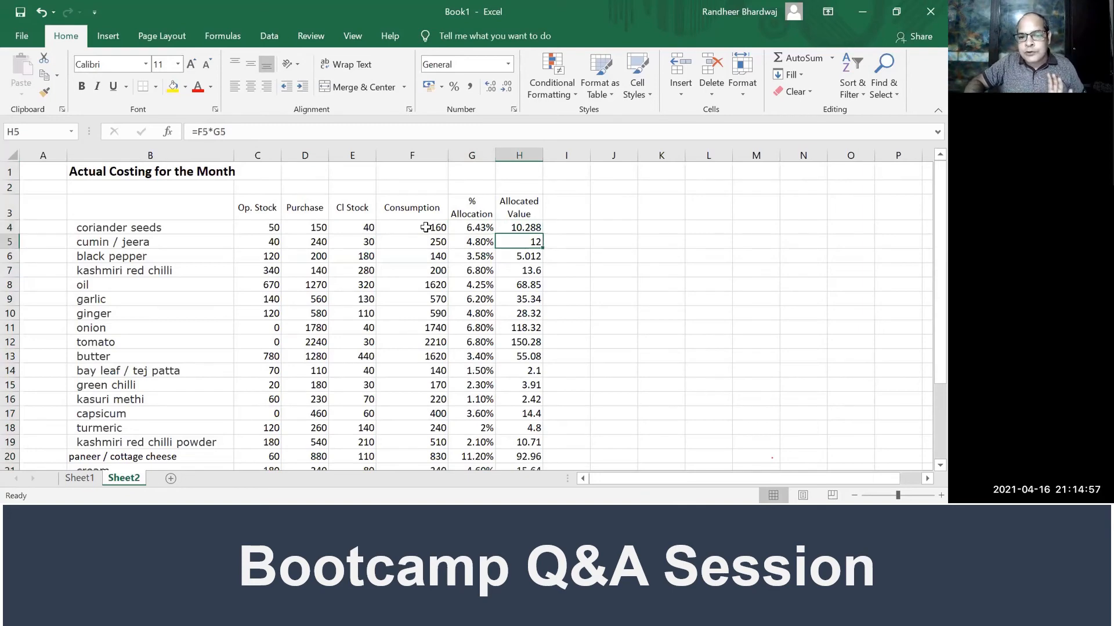
pyautogui.scroll(-3)
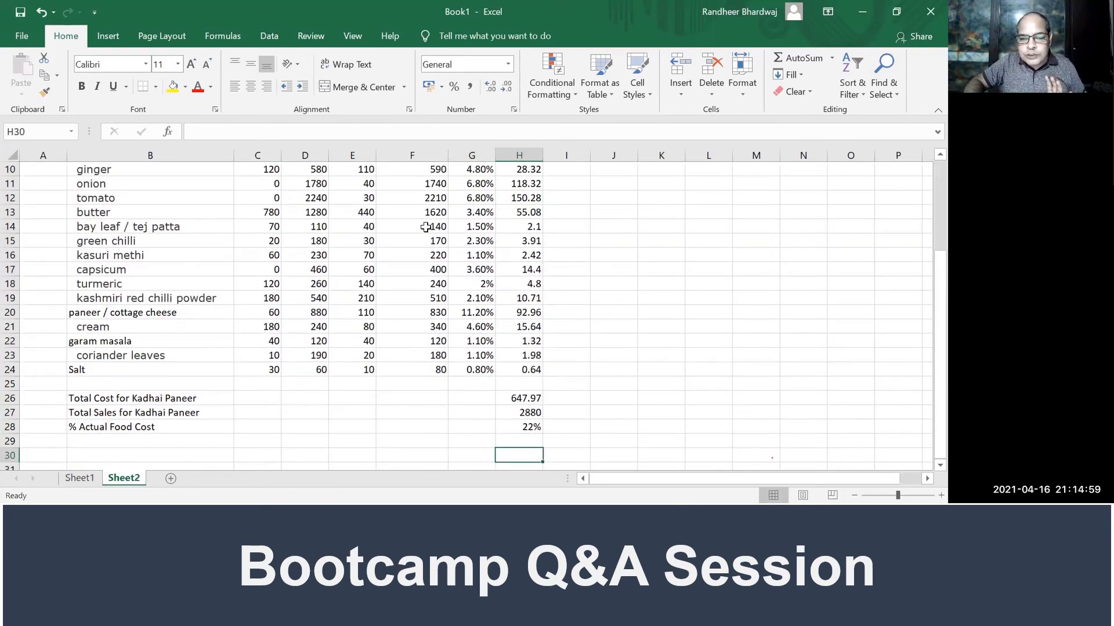
pyautogui.click(518, 398)
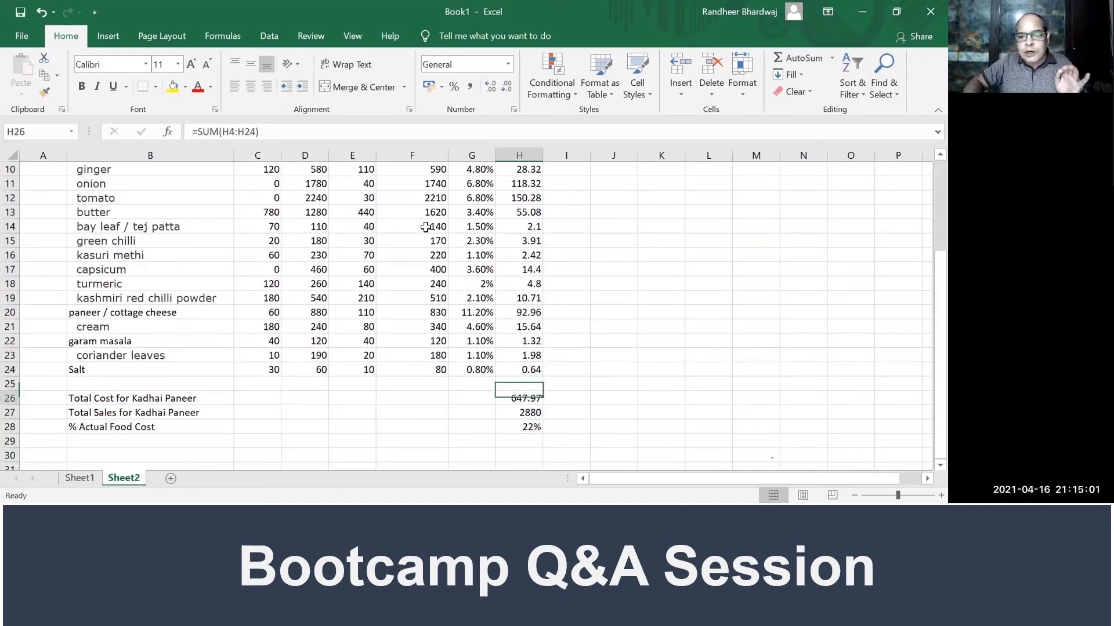